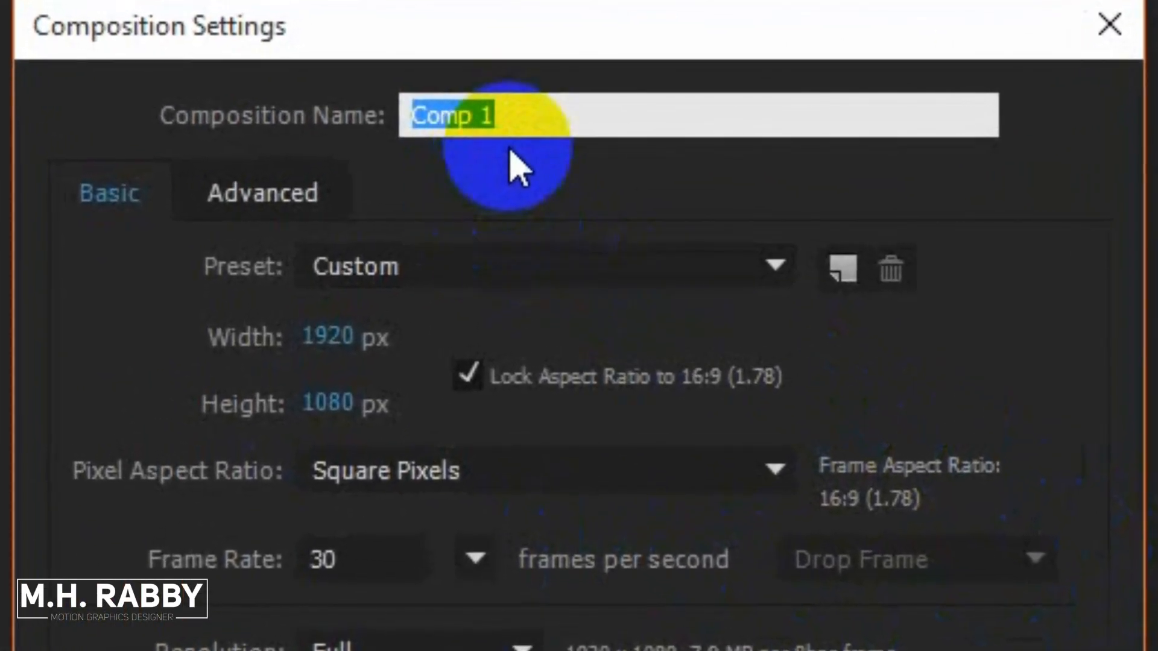
# Step: Name the composition 'Transition', keeping 1920×1080, 30 fps and a 0:00:10:00 duration
pyautogui.press('Delete')
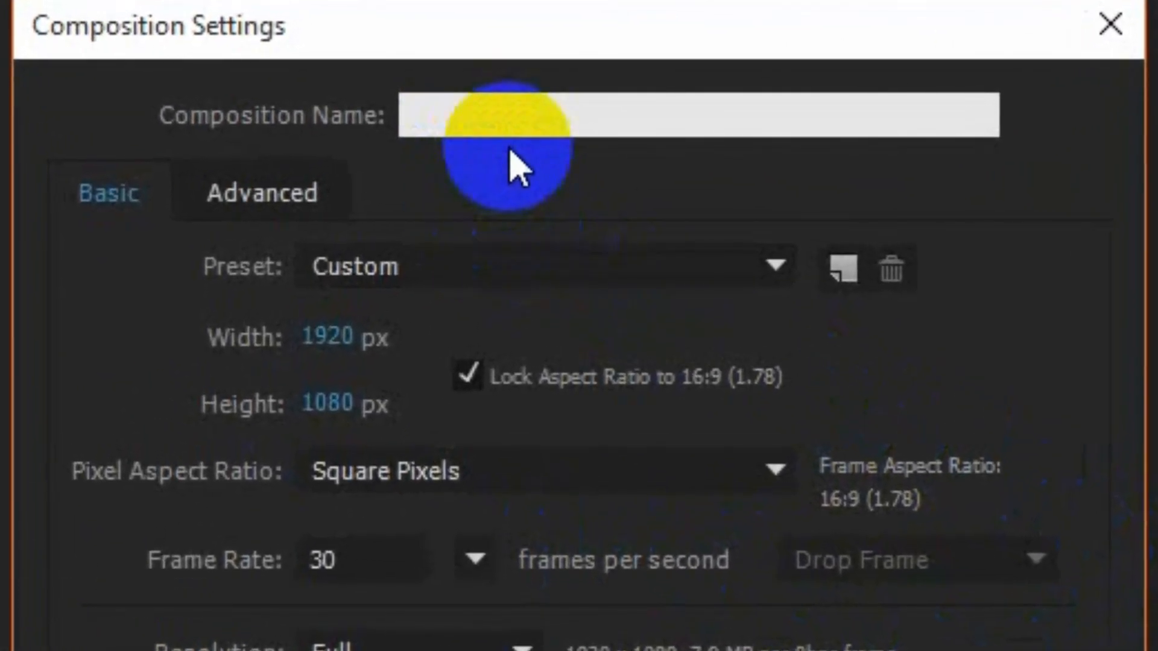
pyautogui.write('Transition')
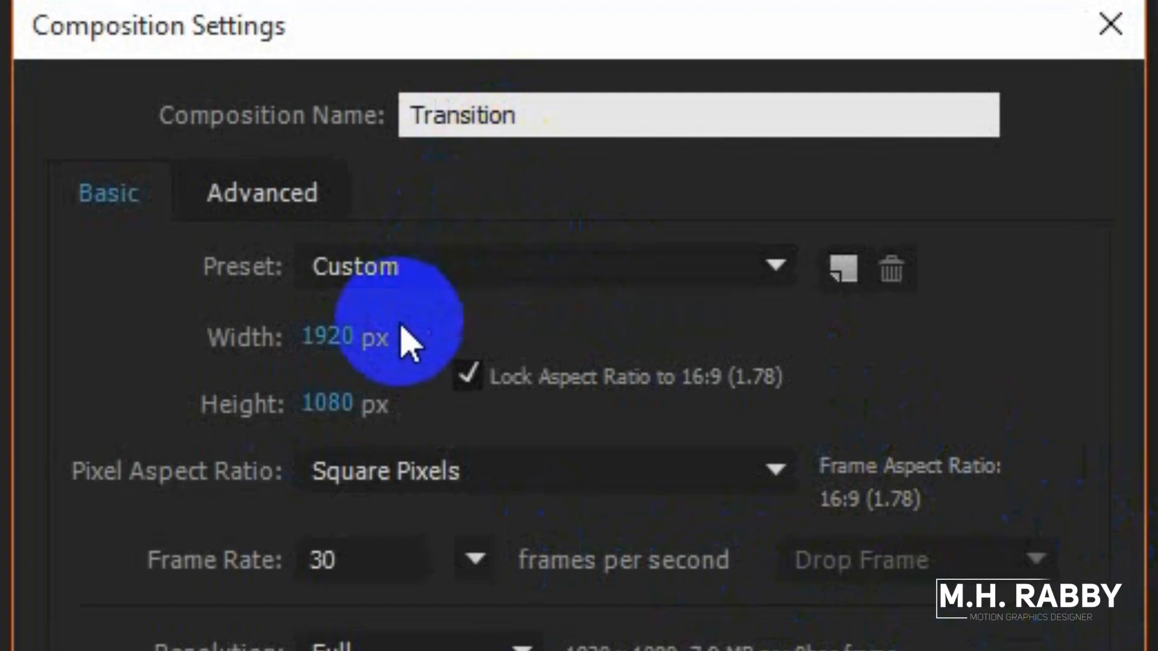
pyautogui.doubleClick(327, 338)
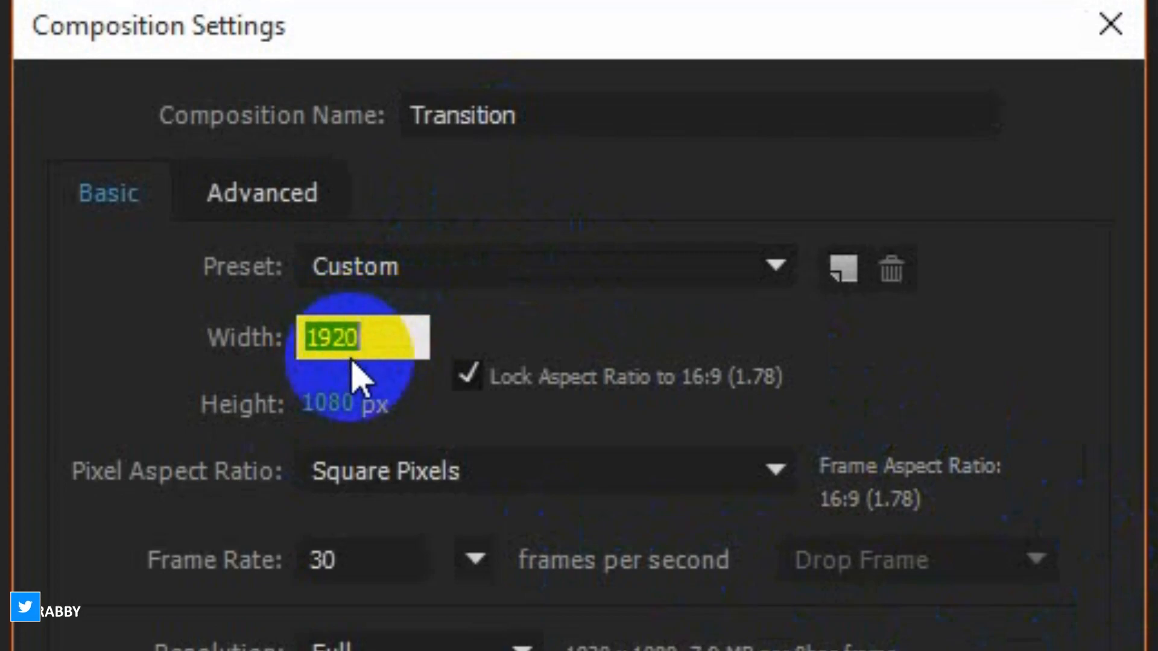
pyautogui.click(346, 416)
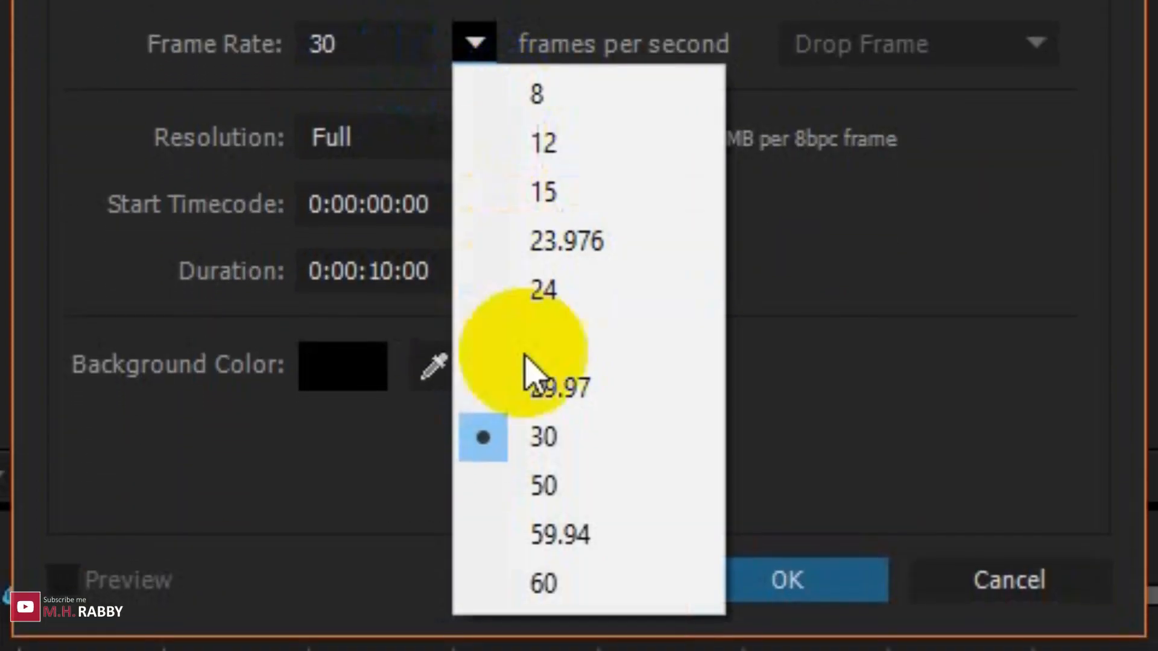
pyautogui.click(544, 437)
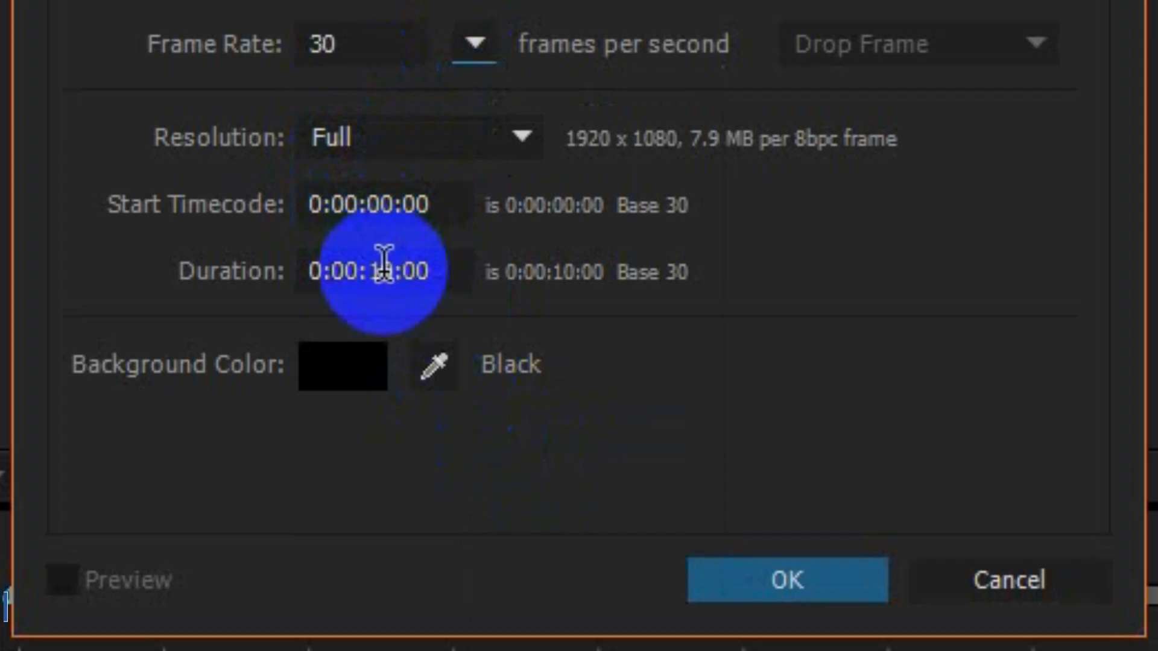
pyautogui.click(384, 271)
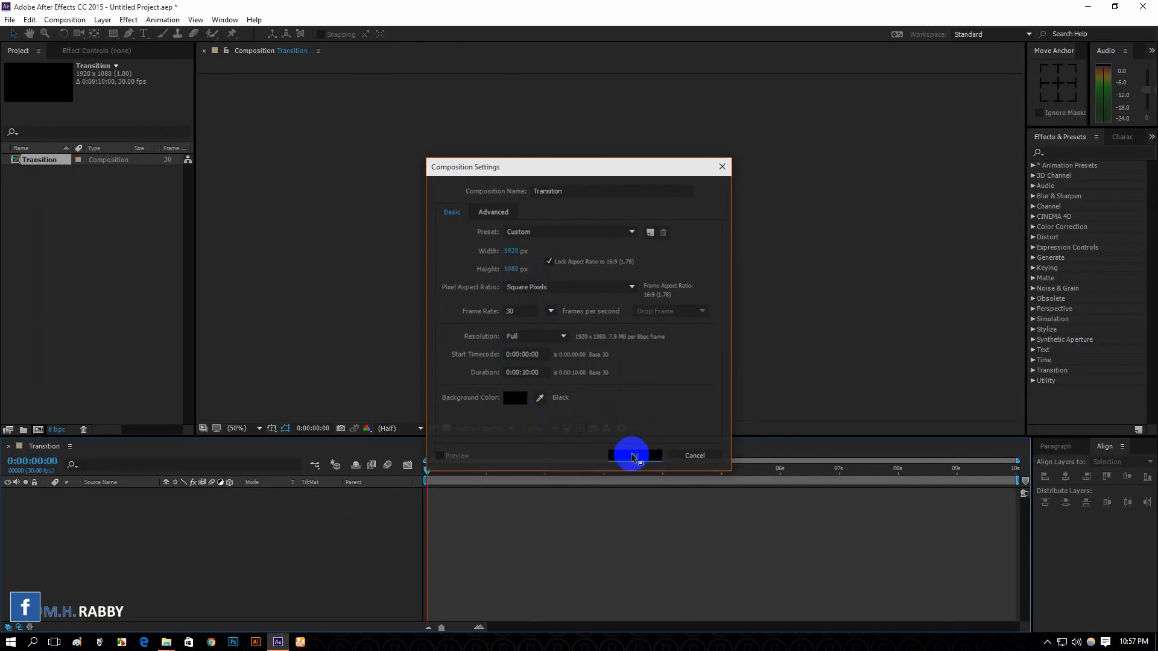
# Step: Create the Transition composition, select the Ellipse Tool and set shape fill to None
pyautogui.click(634, 455)
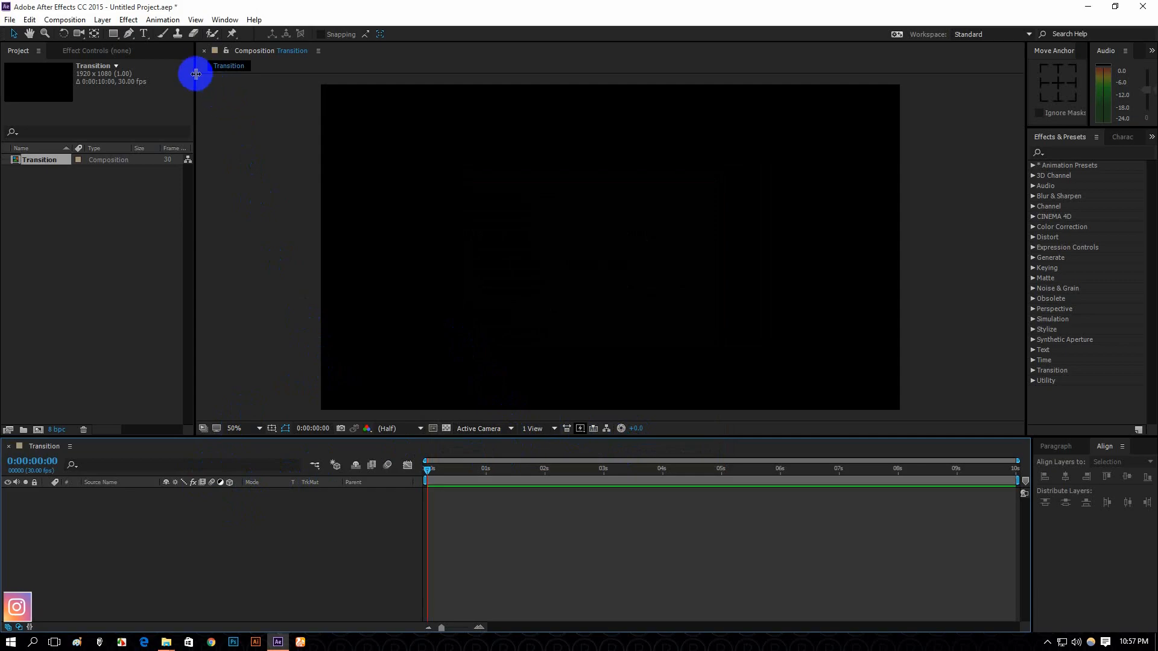
pyautogui.click(130, 36)
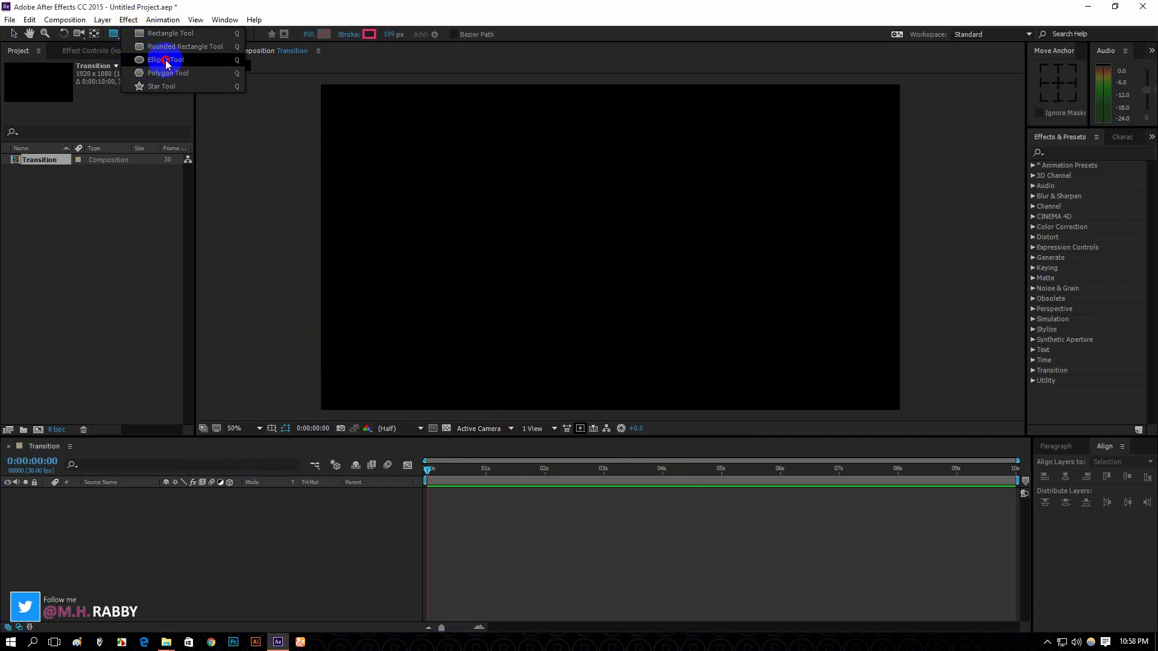
pyautogui.click(166, 60)
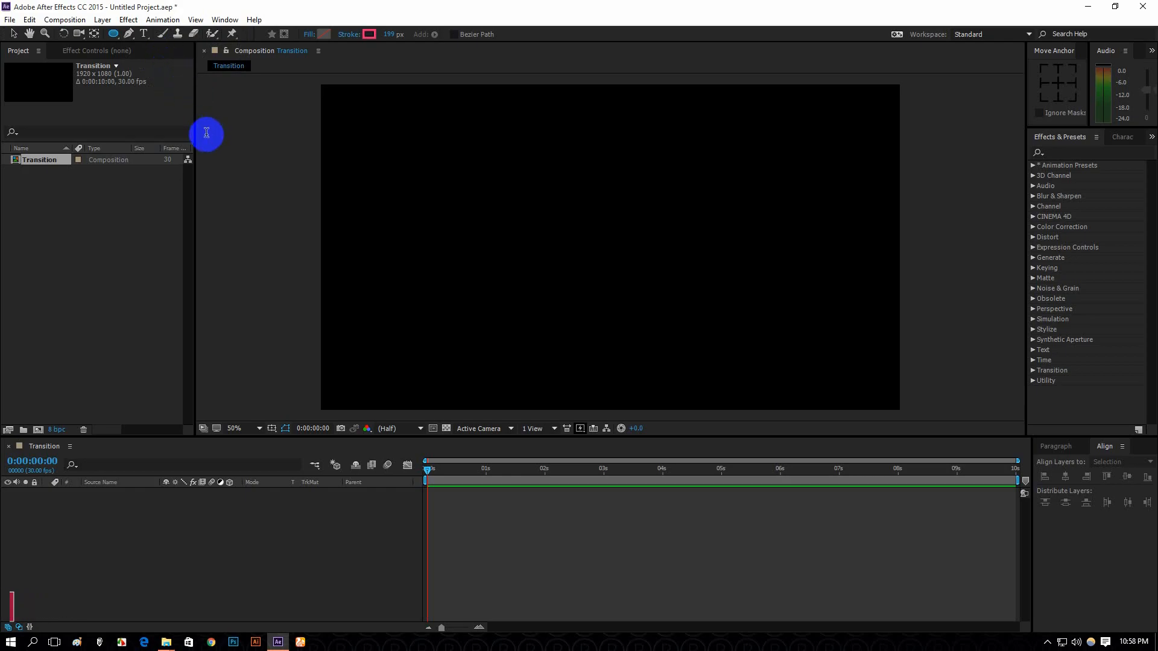
pyautogui.click(324, 33)
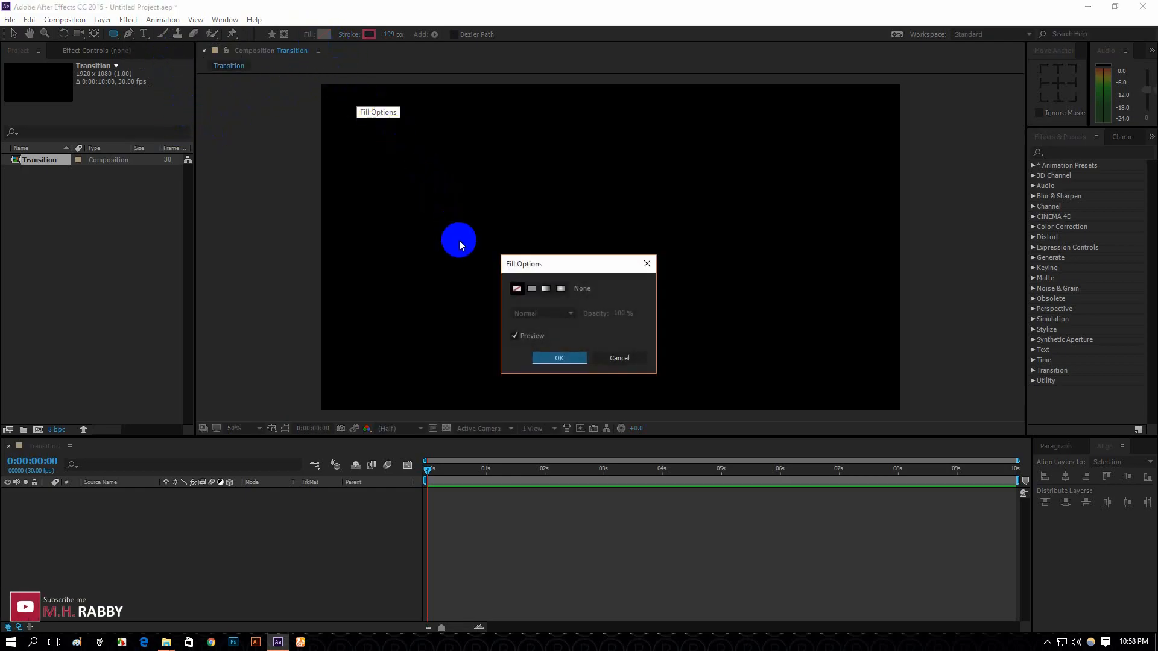
pyautogui.click(517, 288)
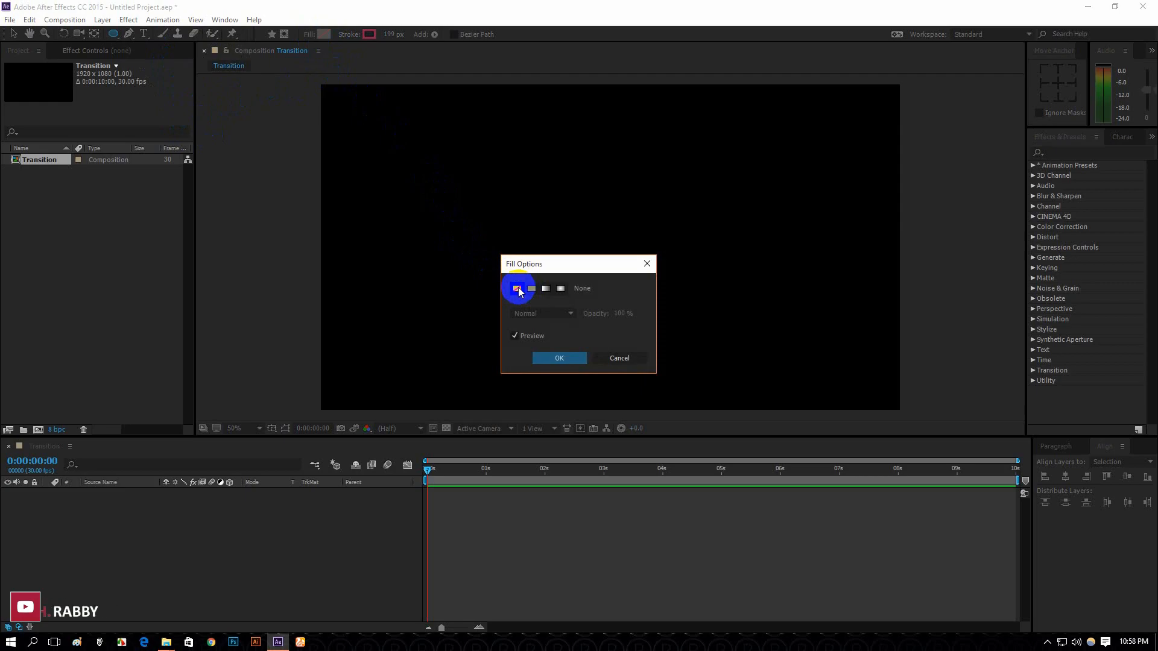
pyautogui.click(559, 358)
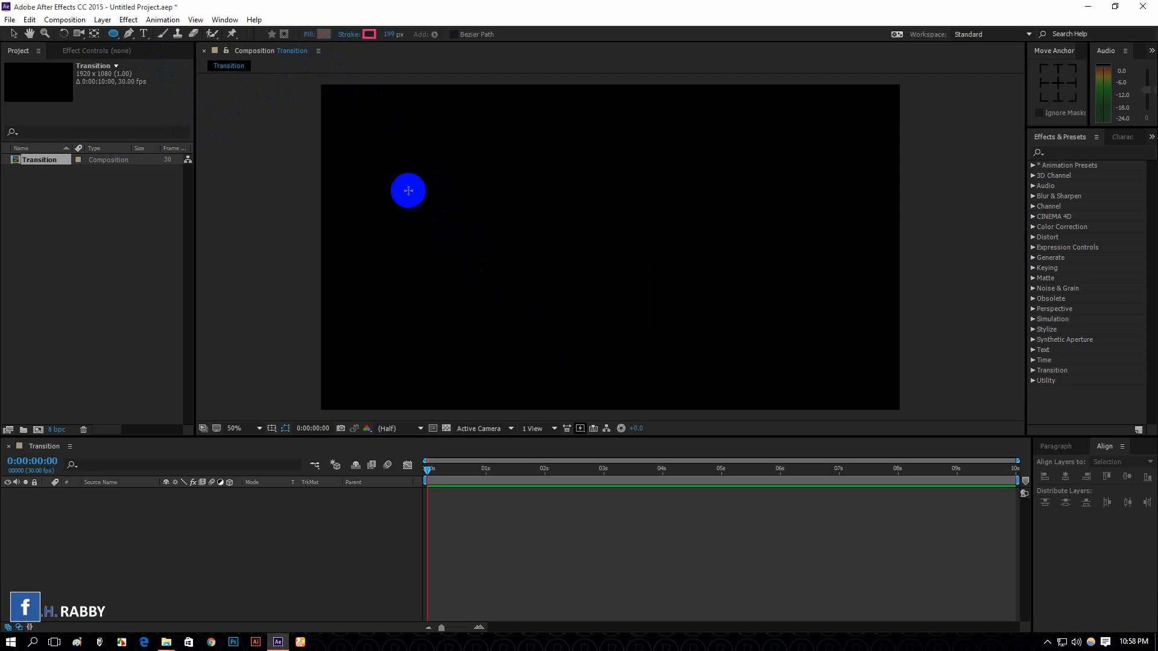
# Step: Give new ellipses a solid pink stroke
pyautogui.click(370, 33)
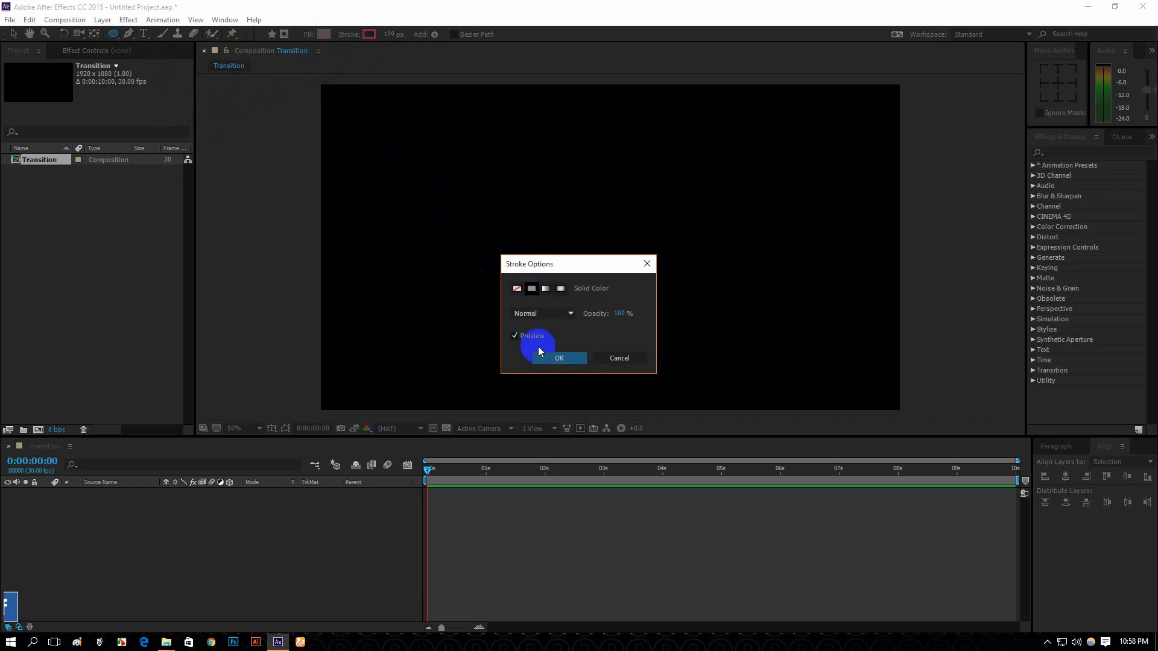
pyautogui.click(559, 358)
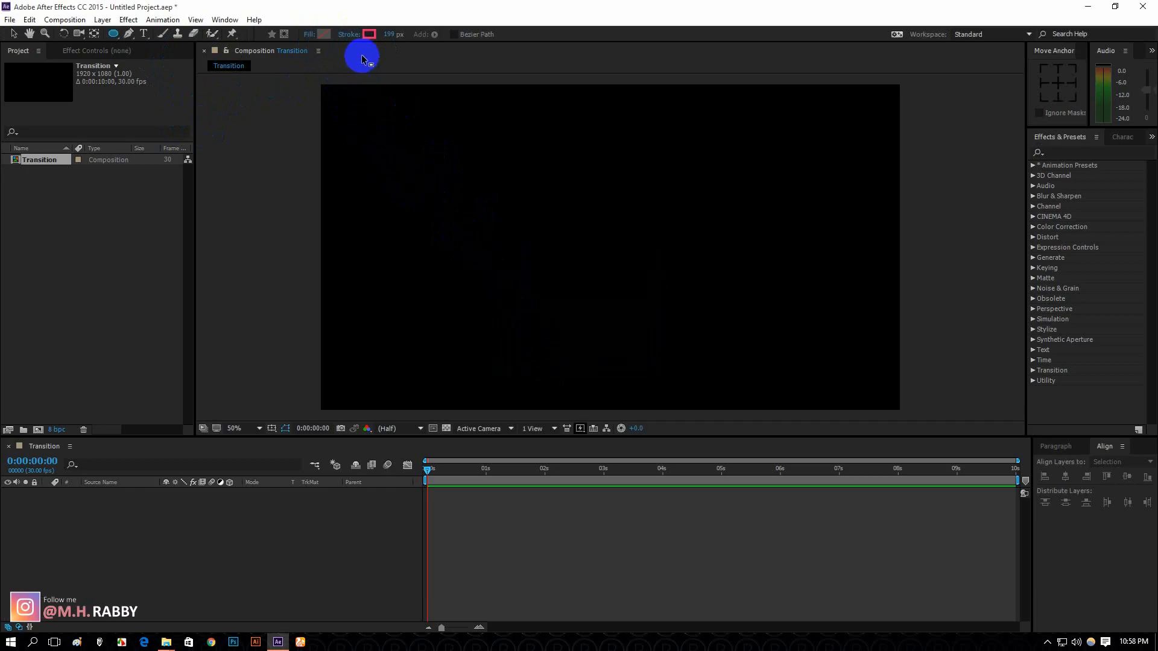
pyautogui.click(371, 34)
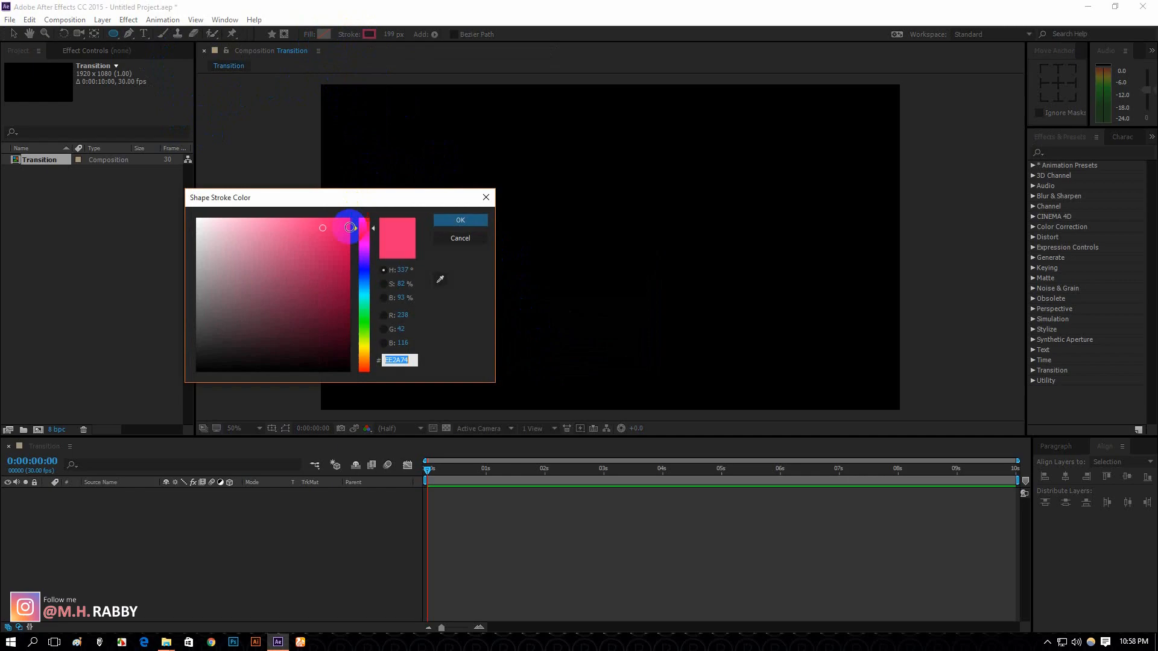
pyautogui.click(460, 220)
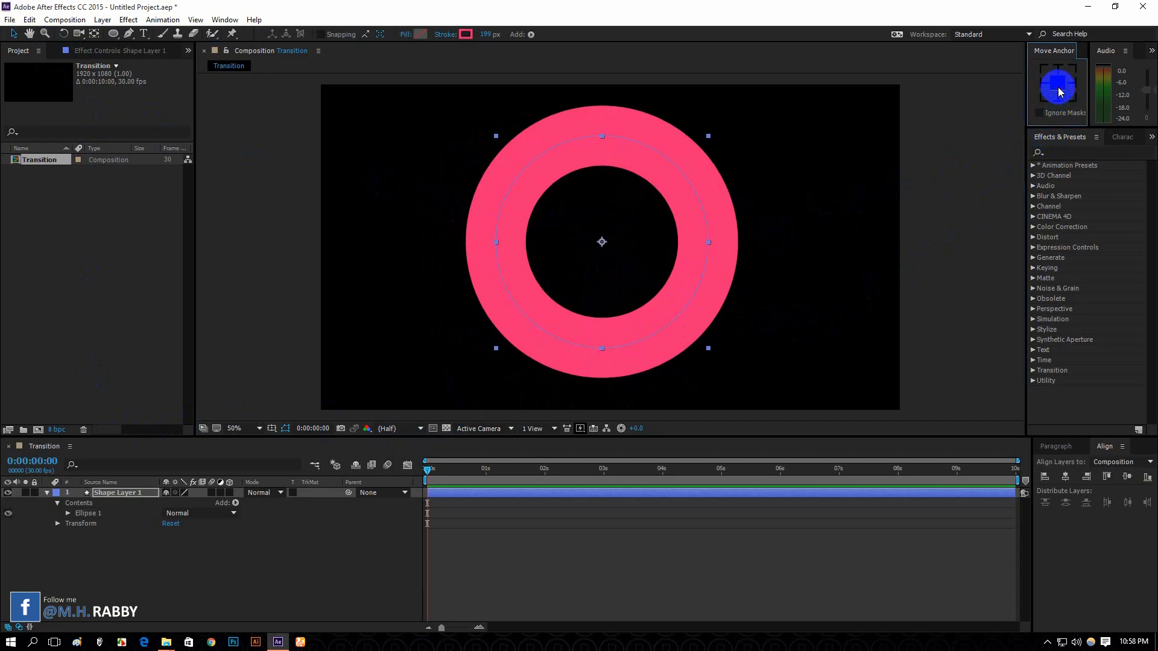
# Step: Centre Shape Layer 1's pink ring anchor point with the Move Anchor panel
pyautogui.click(1128, 477)
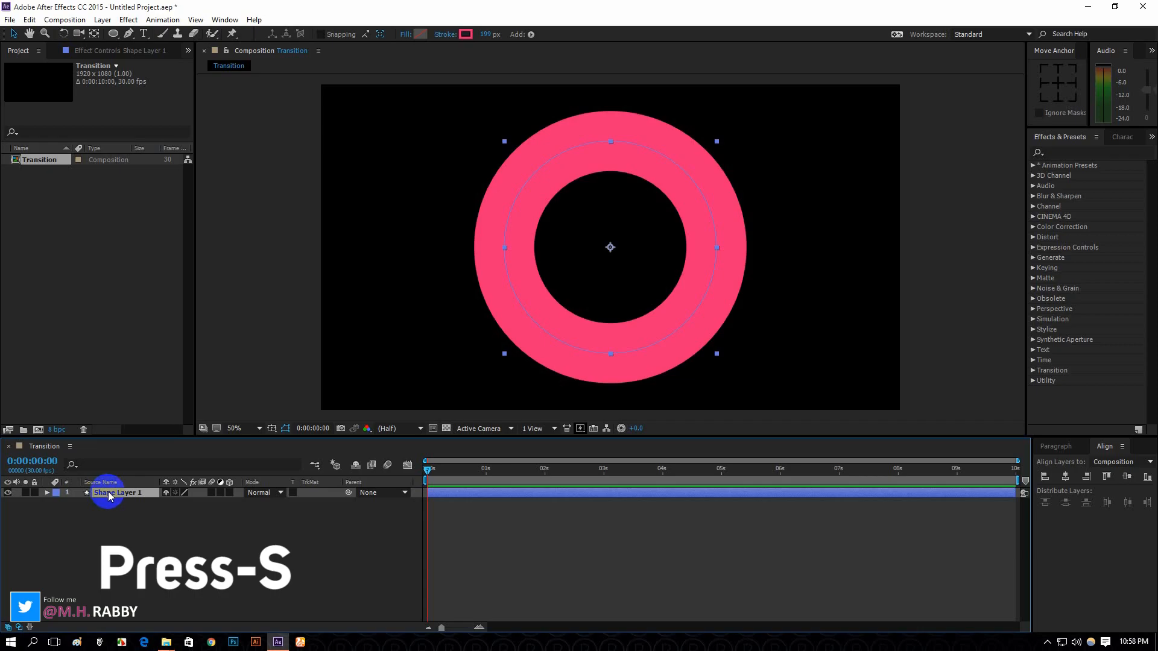
# Step: Keyframe Shape Layer 1's Scale at frame 0 and scrub it larger near 1 second
pyautogui.press('s')
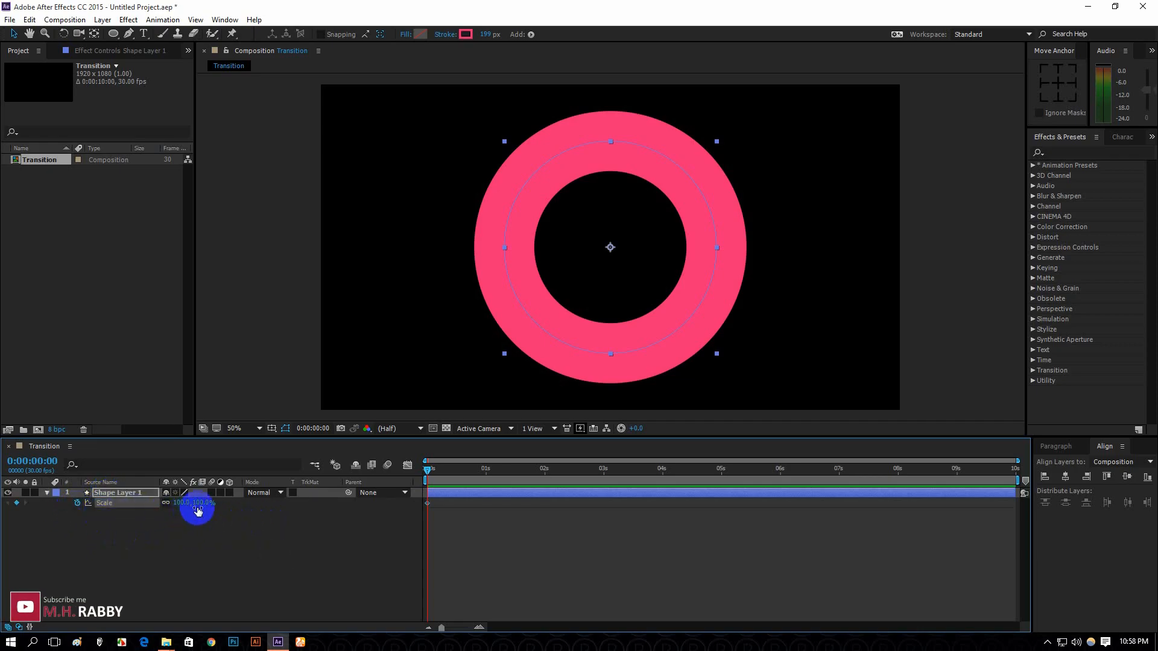
pyautogui.doubleClick(202, 503)
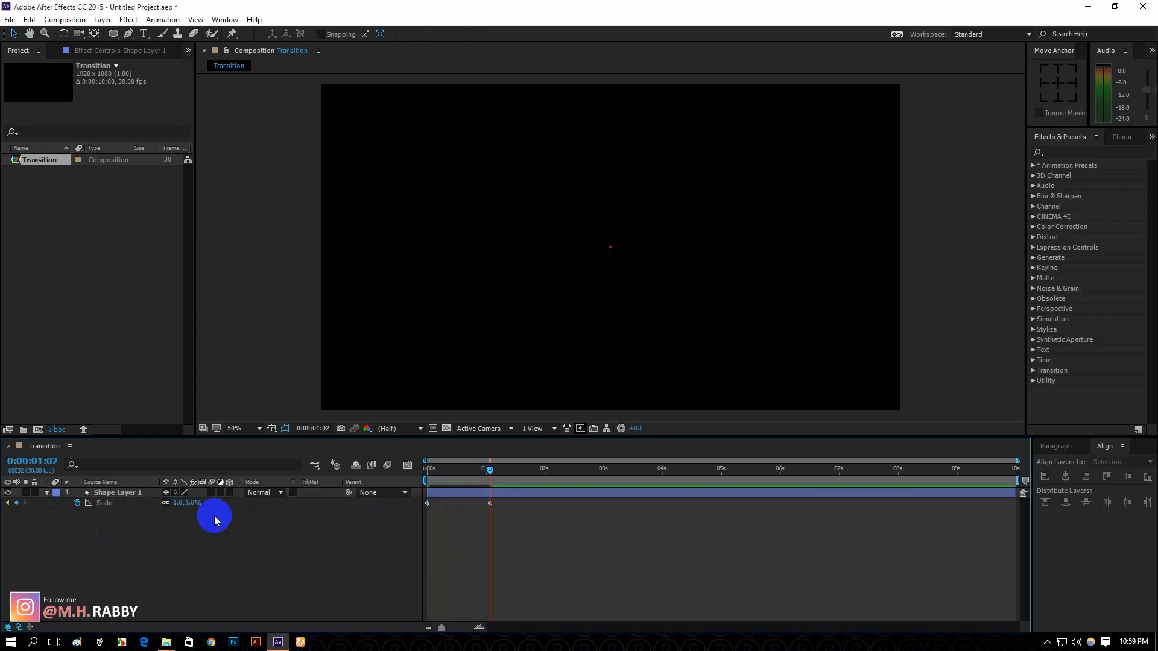
pyautogui.moveTo(214, 522); pyautogui.dragTo(339, 522)
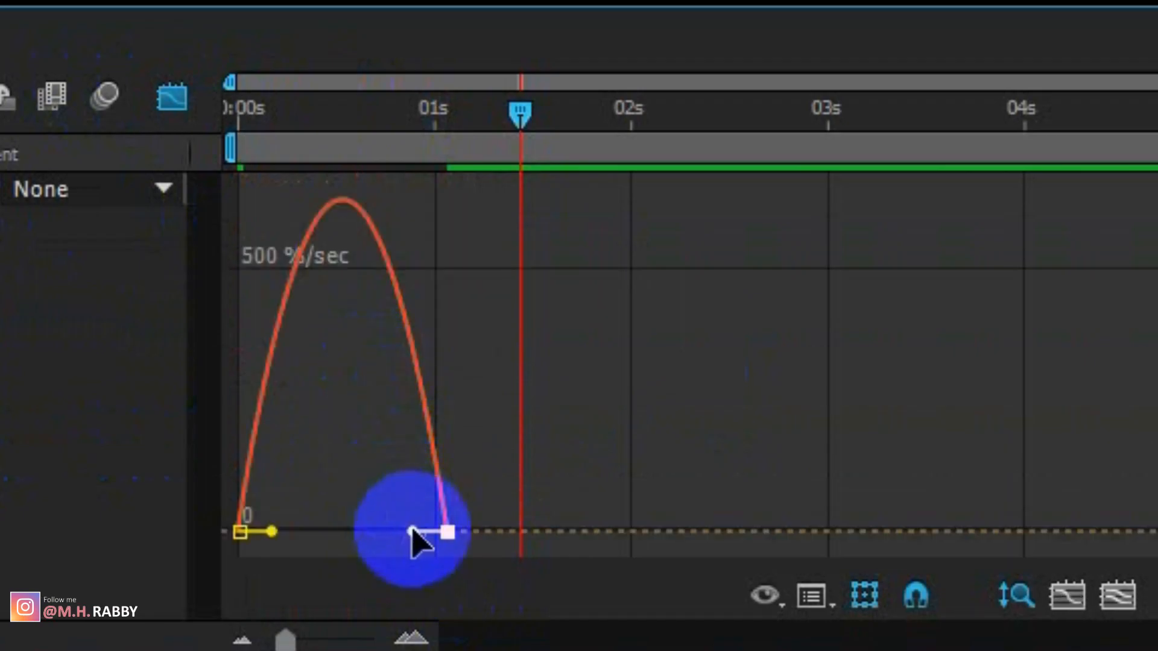
# Step: Lengthen the ease into the ring's final scale in the Graph Editor and preview midway
pyautogui.moveTo(447, 531); pyautogui.dragTo(362, 530)
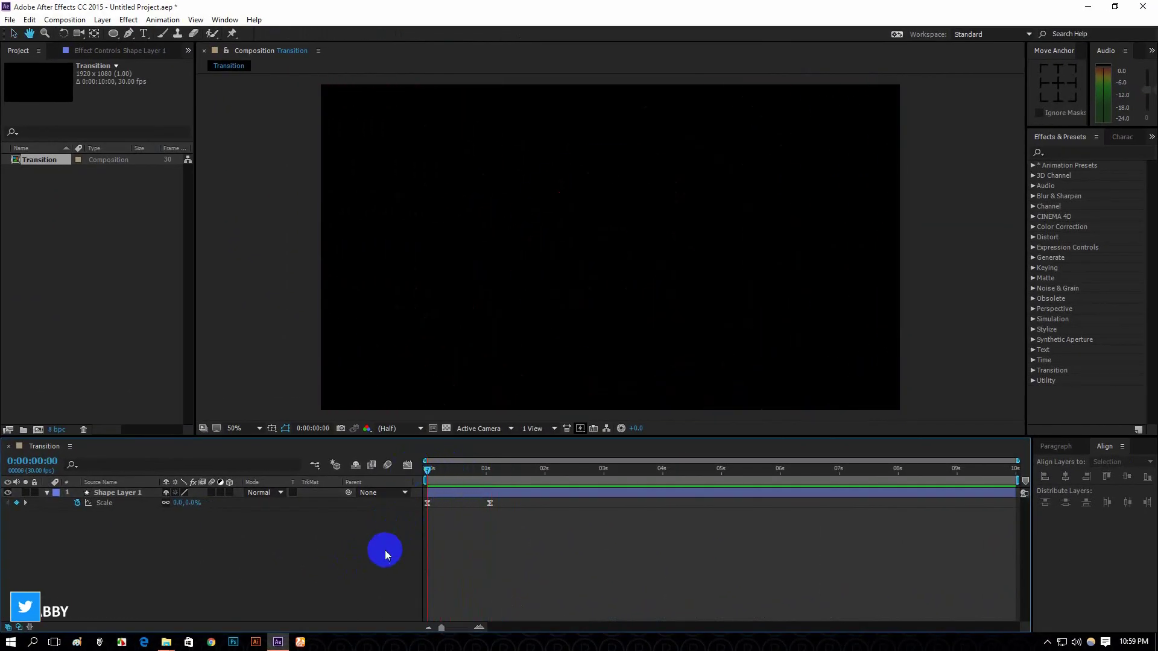
pyautogui.moveTo(427, 468); pyautogui.dragTo(480, 468)
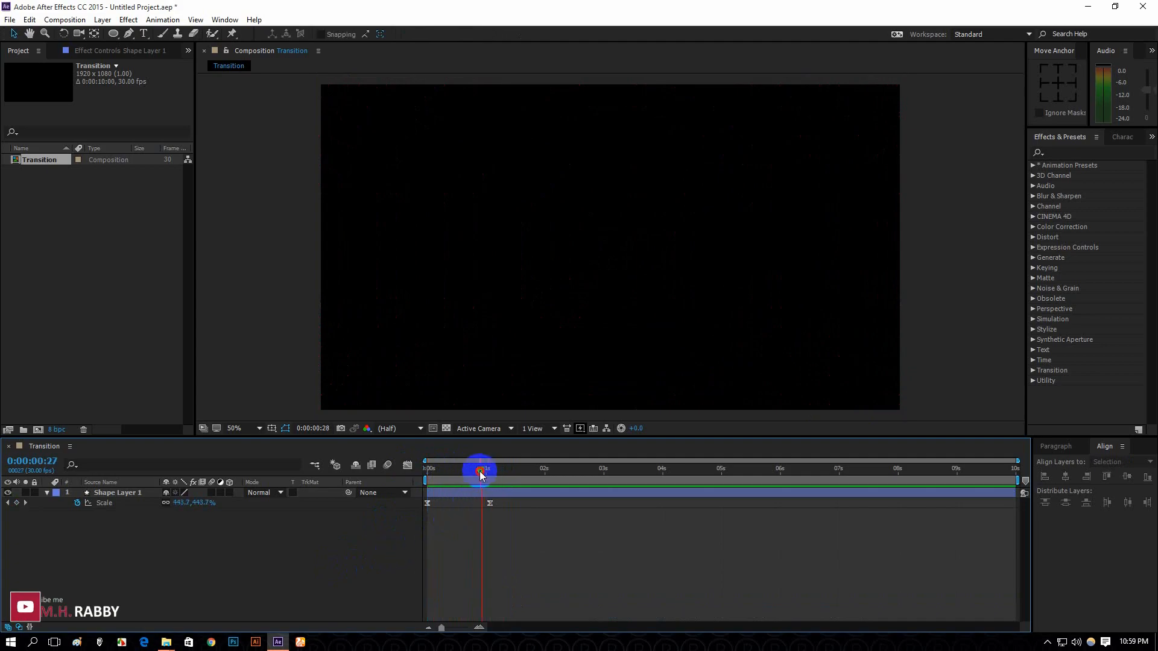
pyautogui.moveTo(481, 471); pyautogui.dragTo(441, 471)
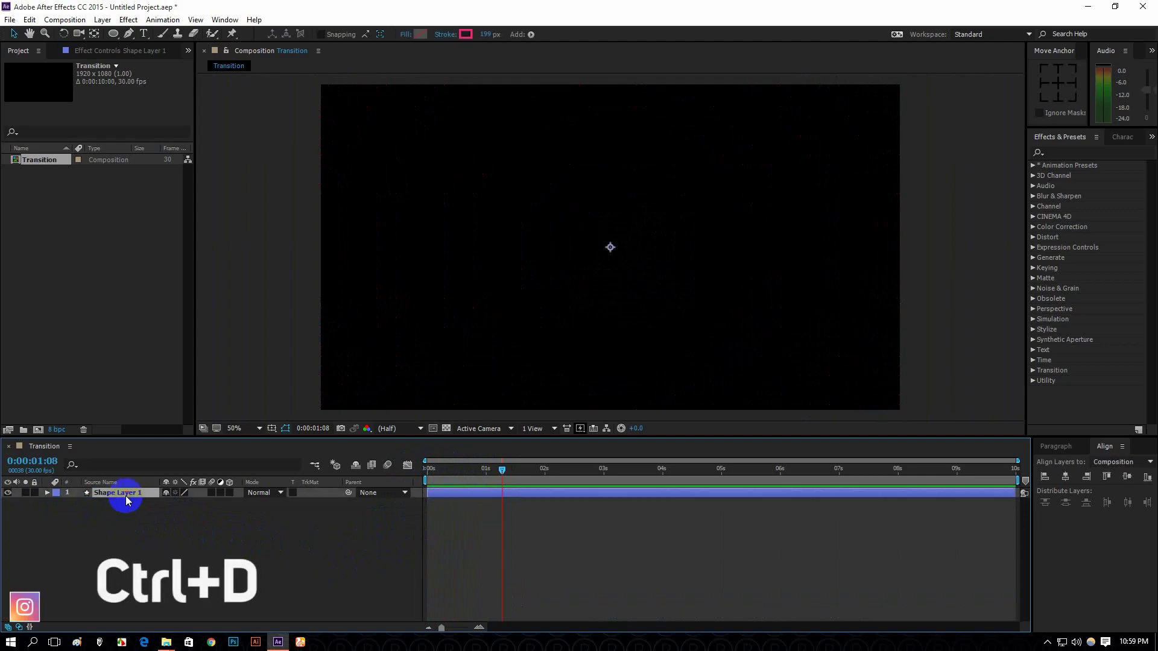
# Step: Duplicate the ring layer with Ctrl+D and recolour the top copy's stroke green
pyautogui.press('ctrl+d')
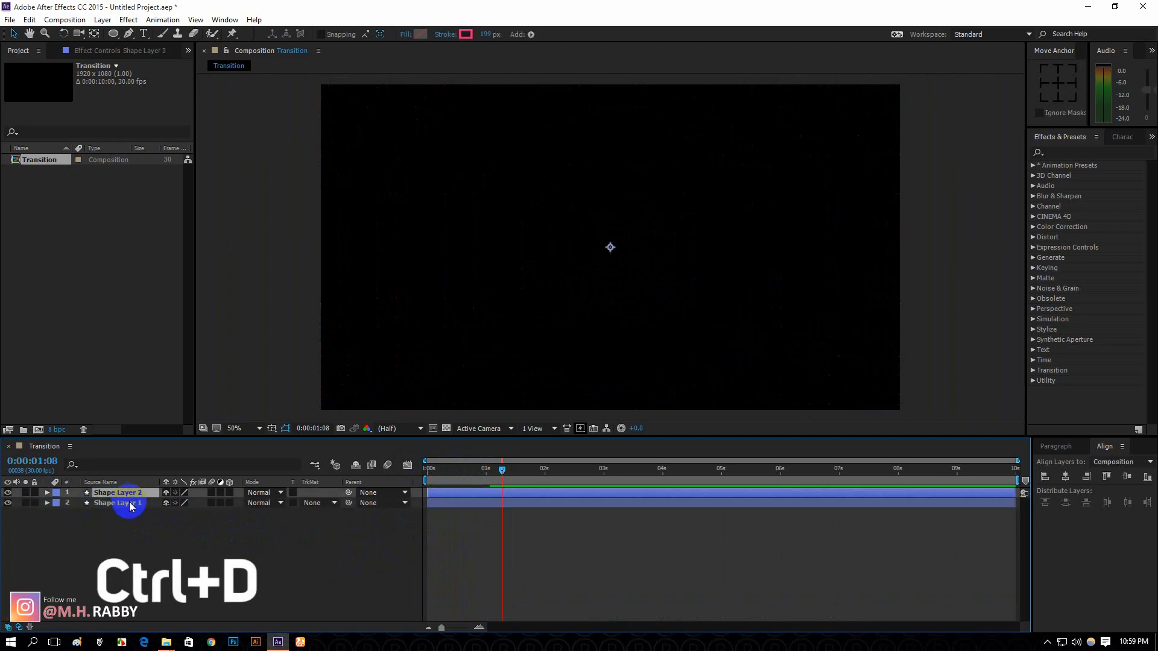
pyautogui.press('ctrl+d')
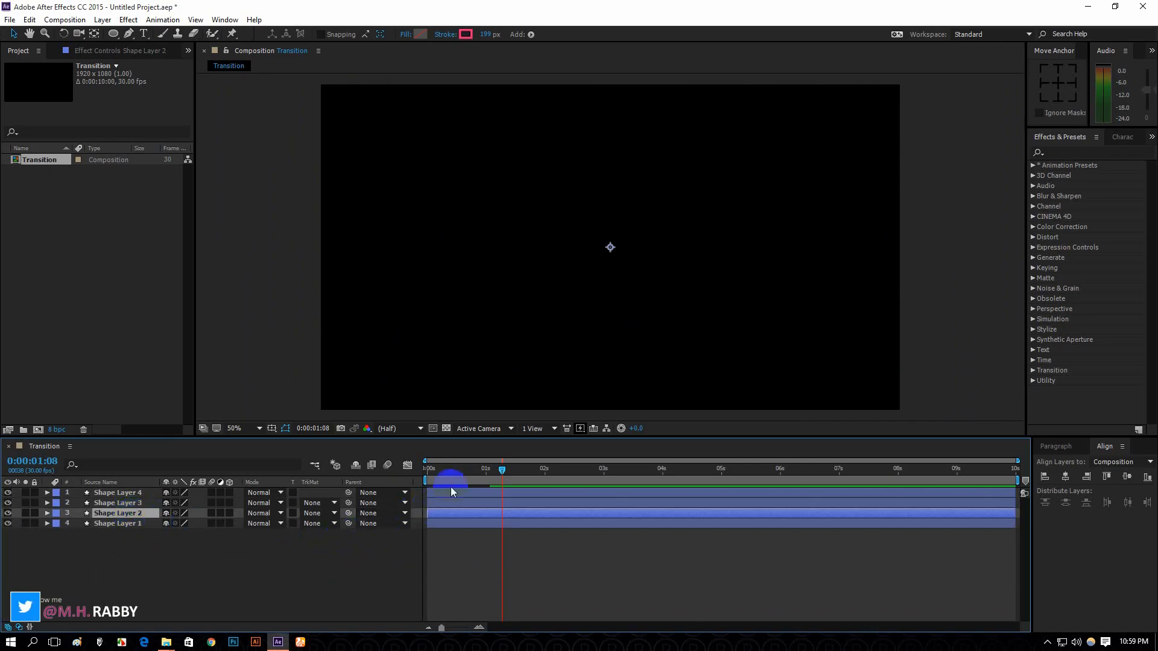
pyautogui.click(466, 35)
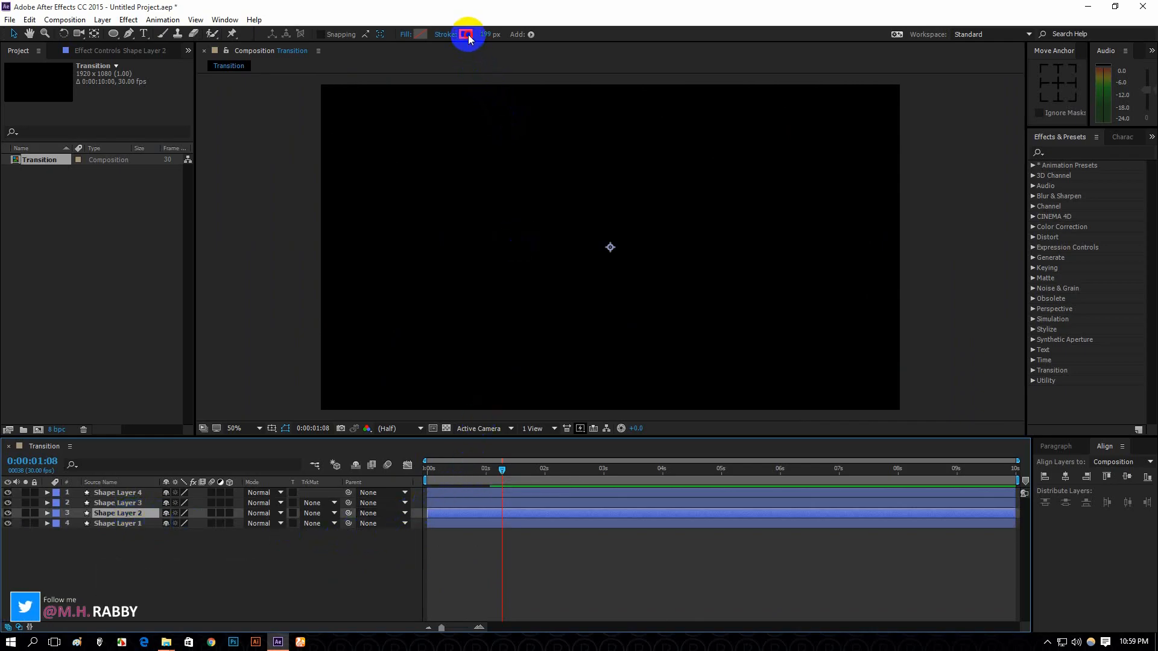
pyautogui.click(465, 34)
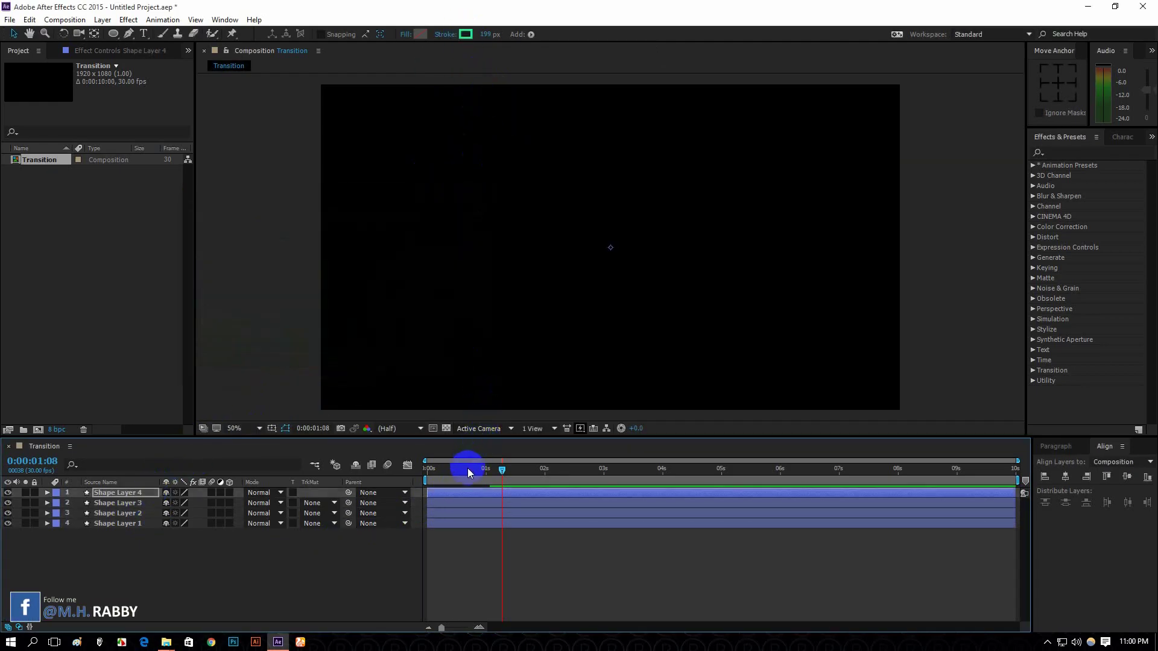
pyautogui.moveTo(467, 468); pyautogui.dragTo(435, 468)
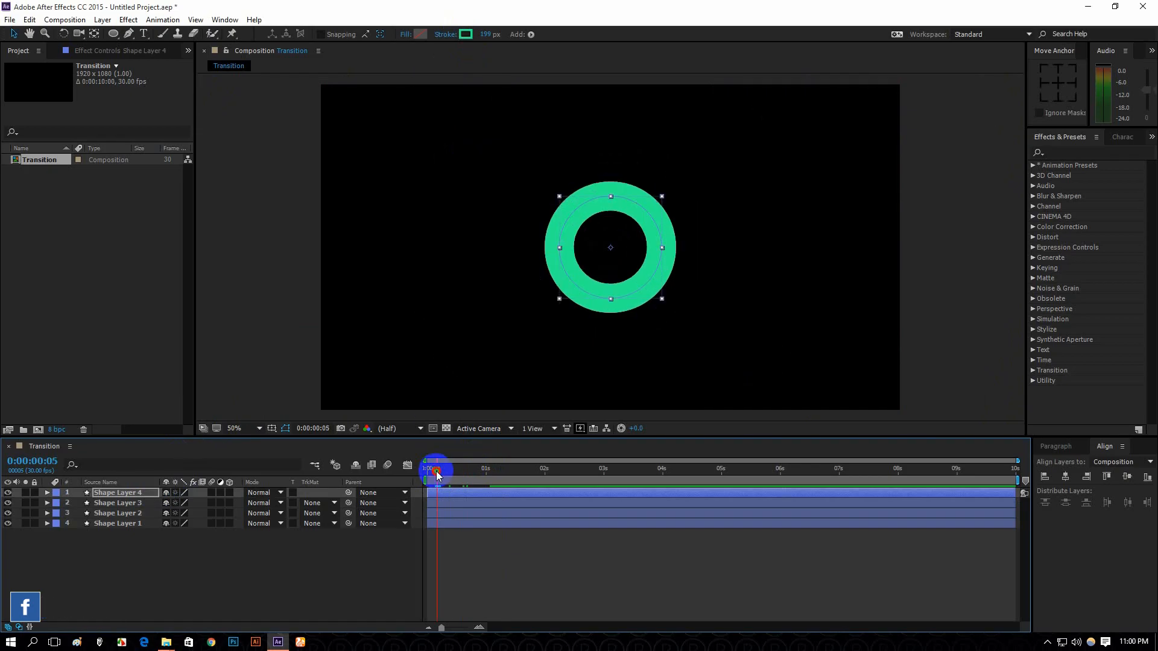
pyautogui.click(118, 514)
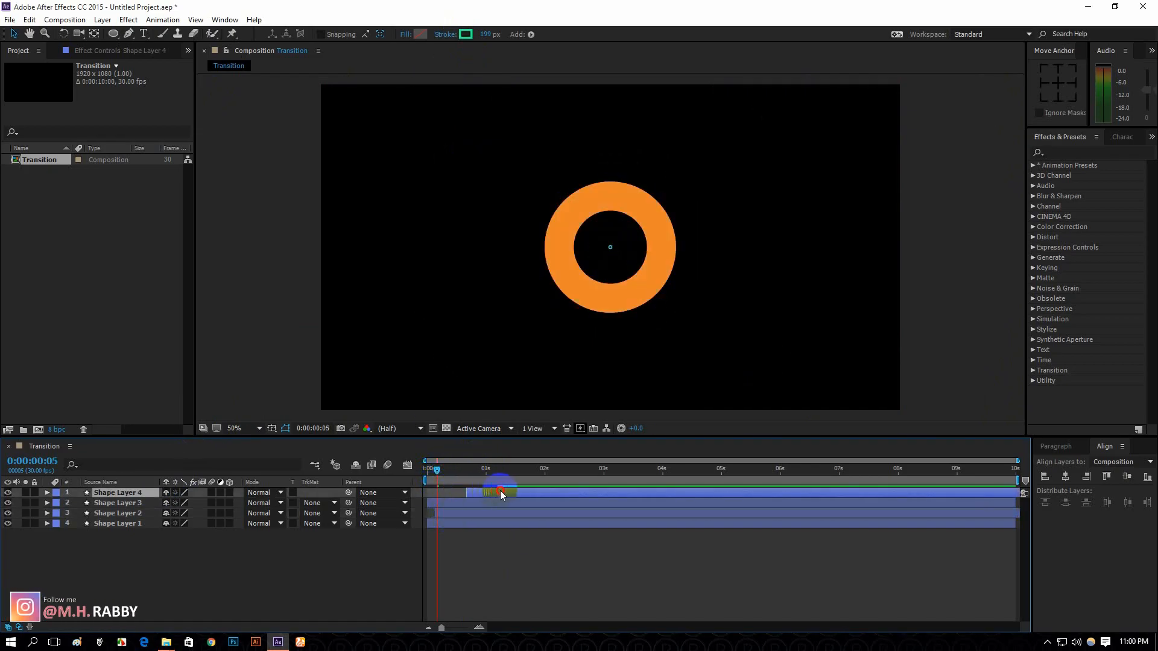
# Step: Offset the ring layers a few frames apart and scrub to check the successive expansion
pyautogui.click(117, 502)
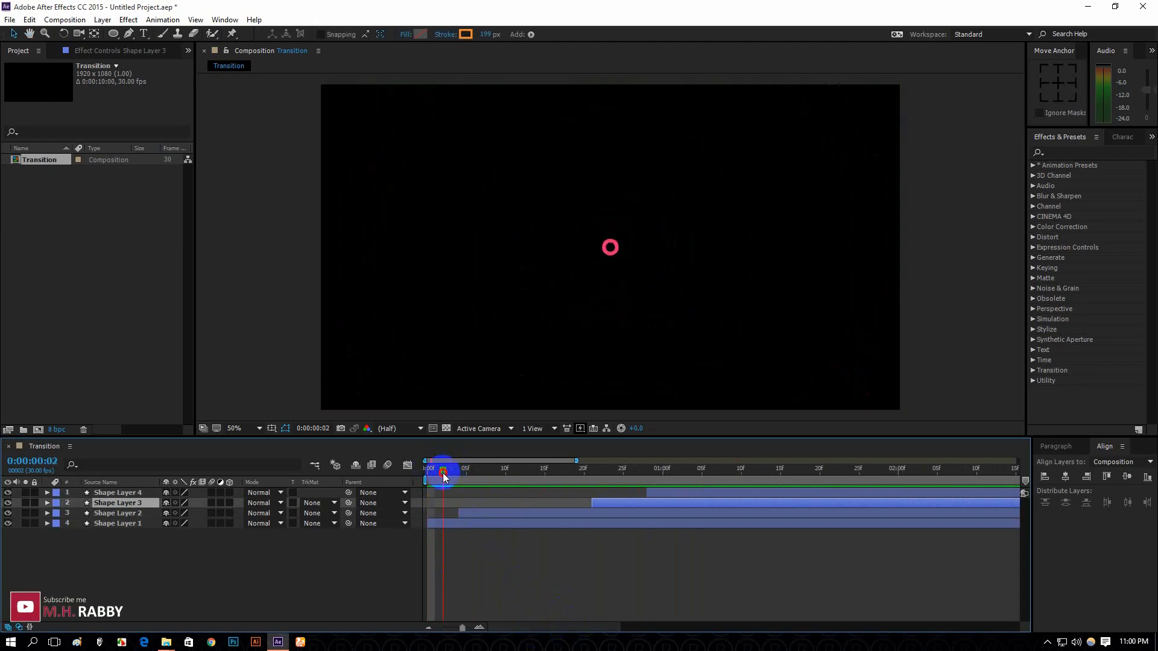
pyautogui.moveTo(444, 470); pyautogui.dragTo(465, 470)
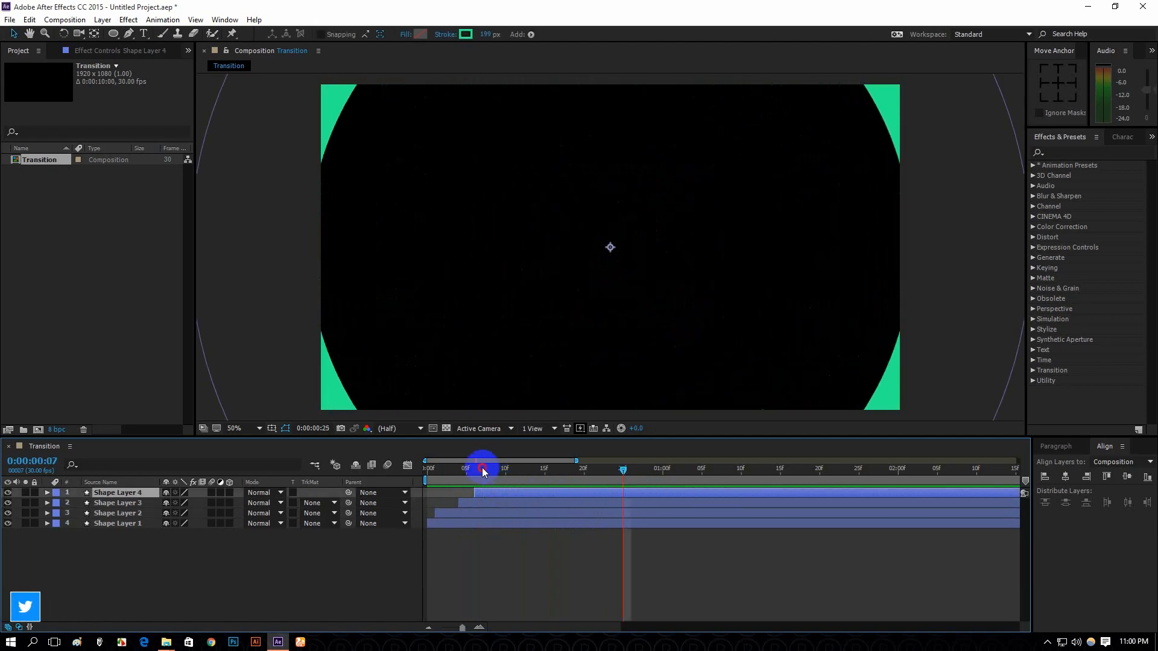
pyautogui.click(483, 472)
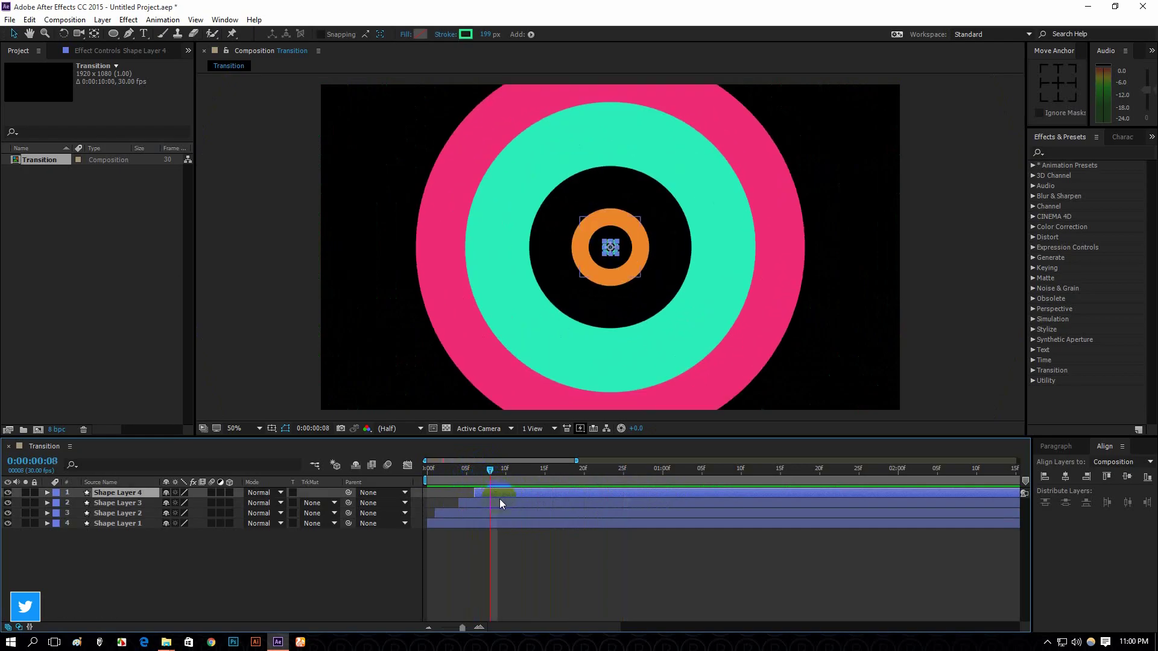
pyautogui.click(118, 503)
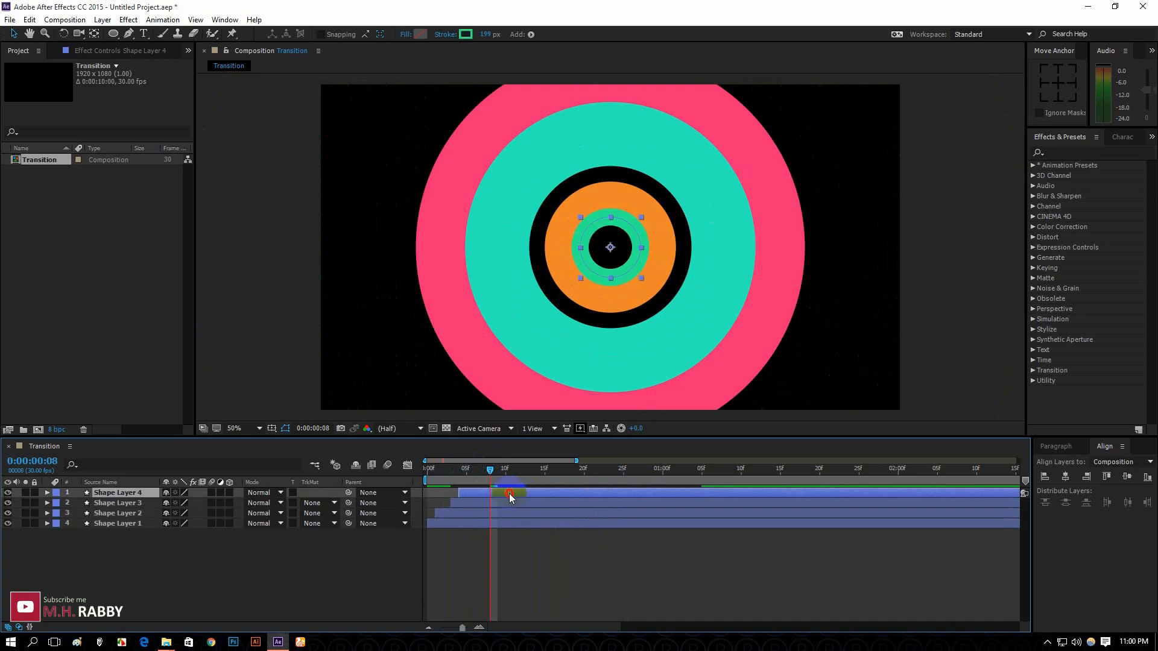
pyautogui.click(117, 502)
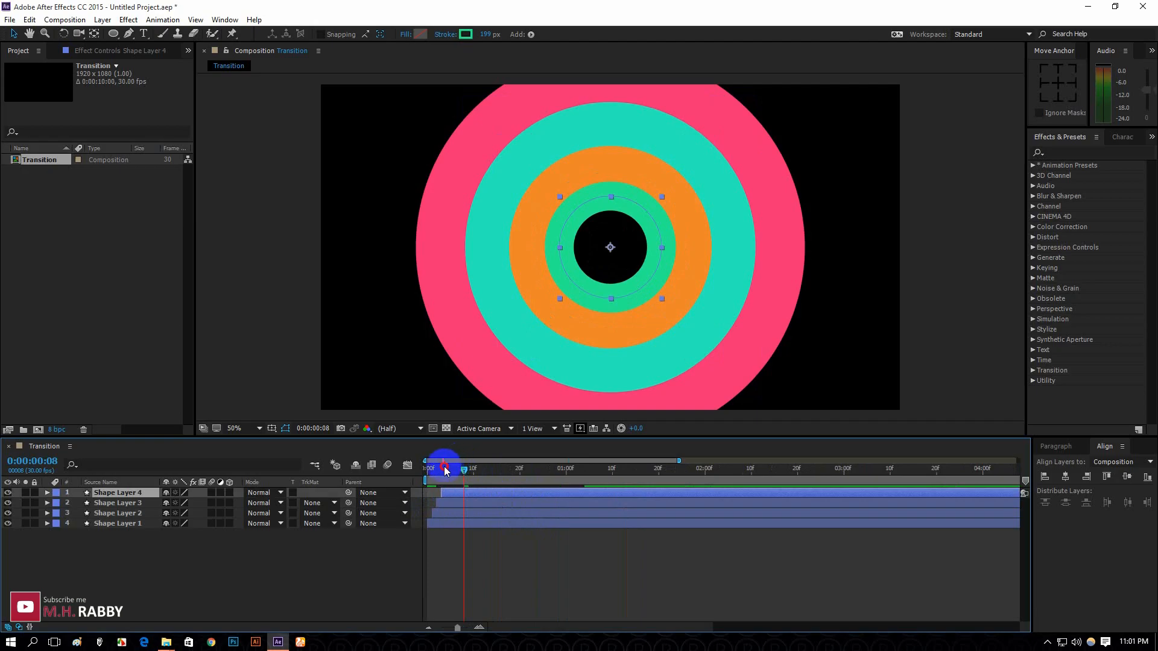
pyautogui.moveTo(447, 467); pyautogui.dragTo(427, 467)
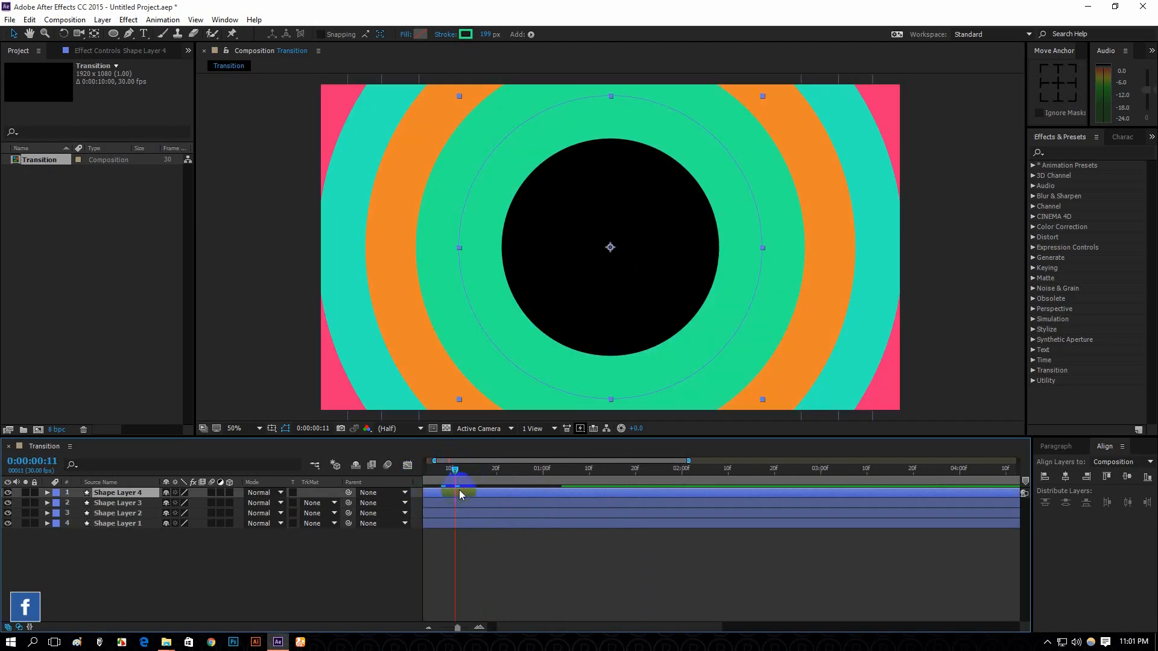
pyautogui.click(259, 428)
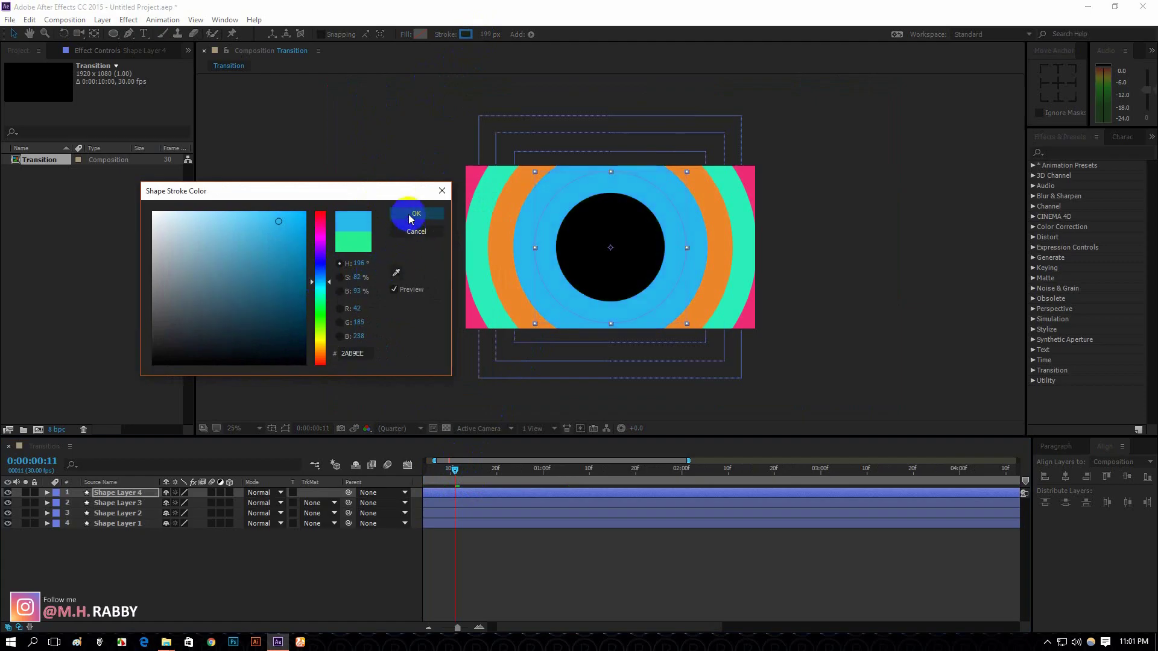
# Step: Set the innermost ring's stroke to hex 2AB9EE and scrub to preview all rings
pyautogui.click(416, 214)
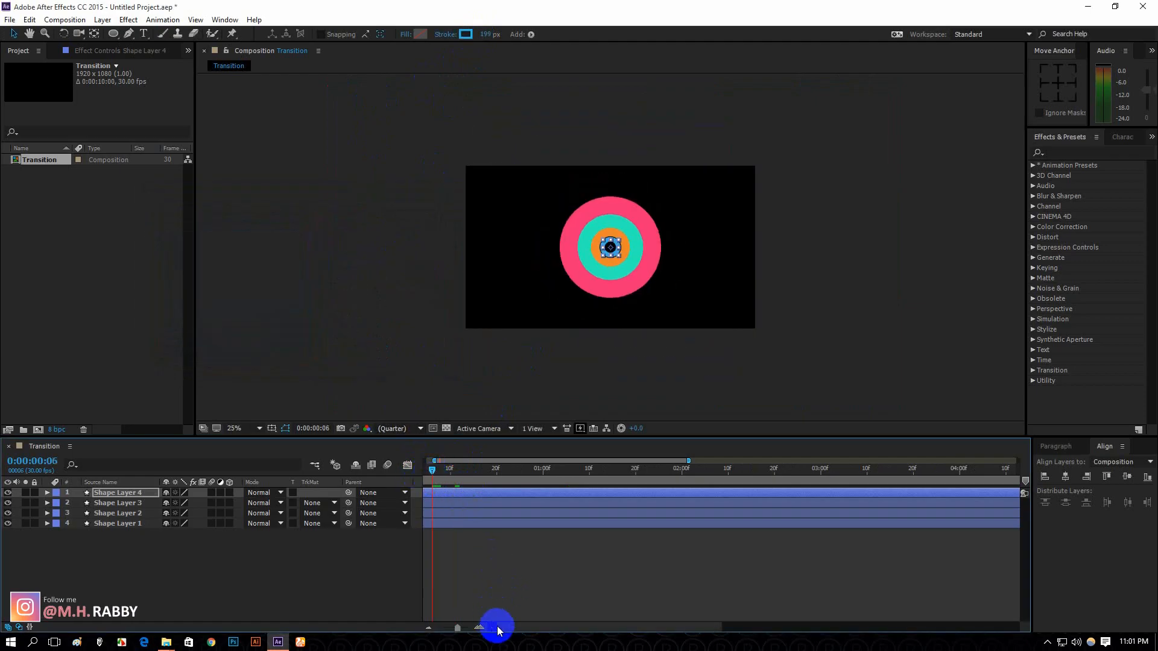
pyautogui.moveTo(495, 628); pyautogui.dragTo(436, 468)
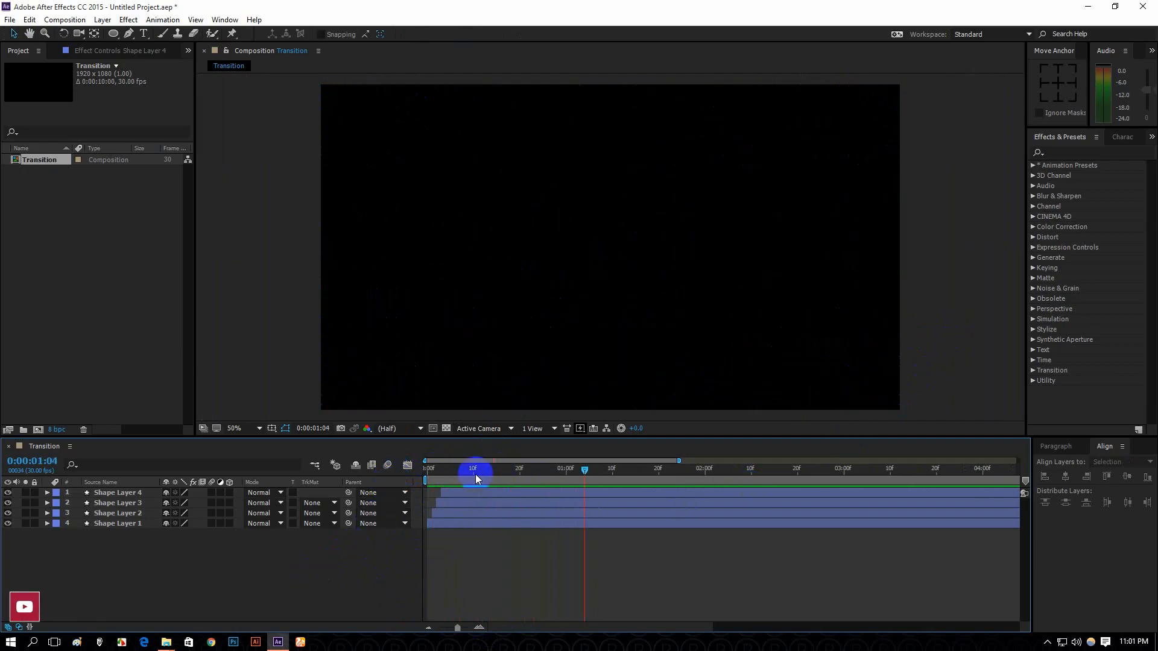
pyautogui.moveTo(474, 473); pyautogui.dragTo(457, 474)
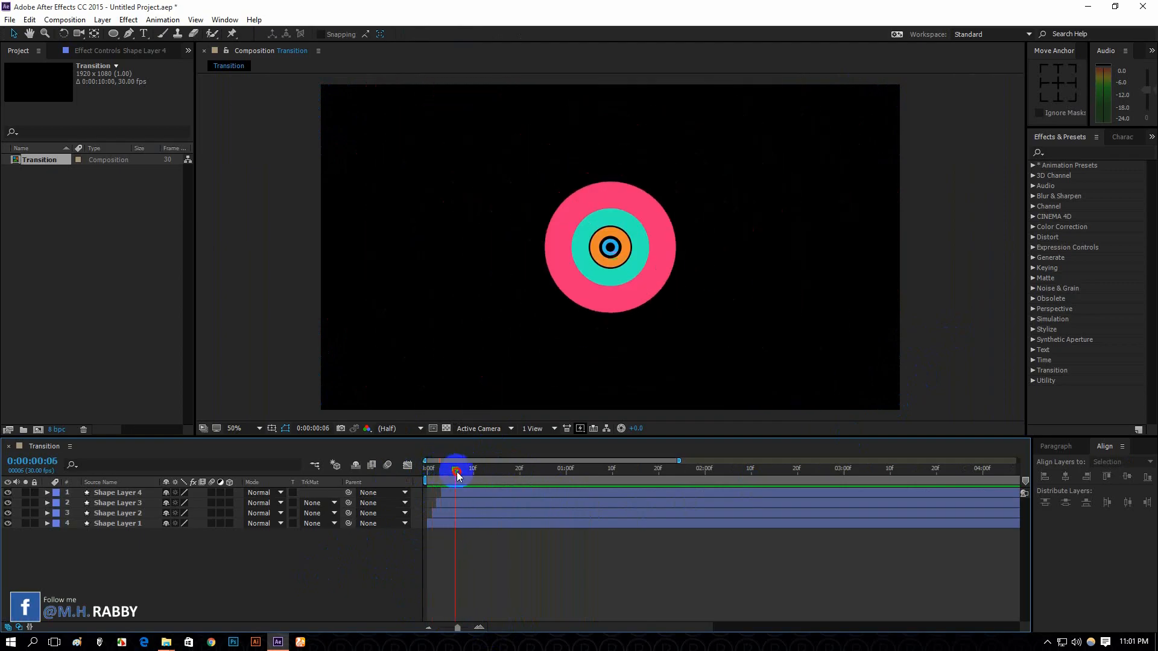
pyautogui.moveTo(457, 478); pyautogui.dragTo(486, 479)
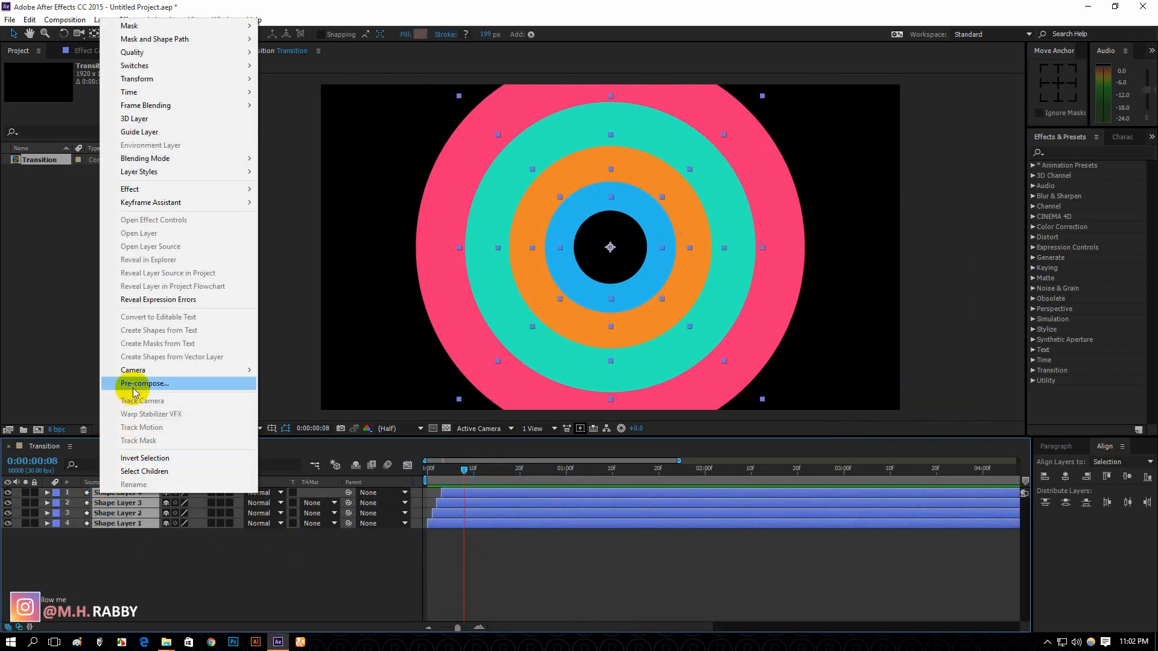
# Step: Pre-compose the four ring layers into Pre-comp 1, moving all attributes into it
pyautogui.click(144, 383)
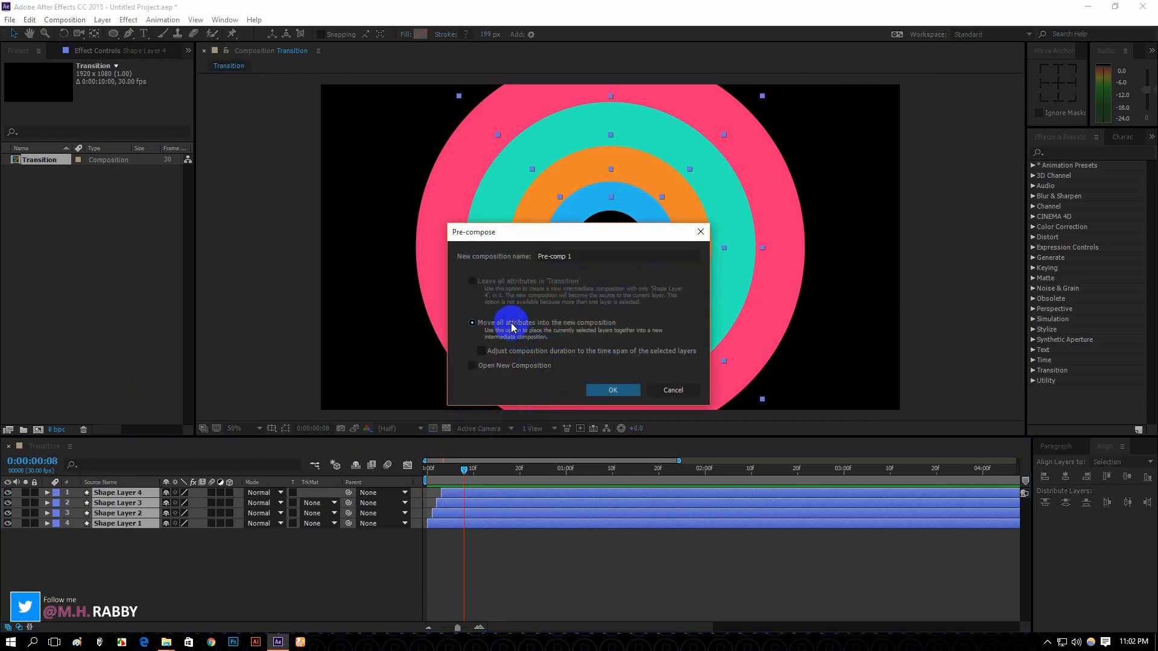
pyautogui.click(613, 390)
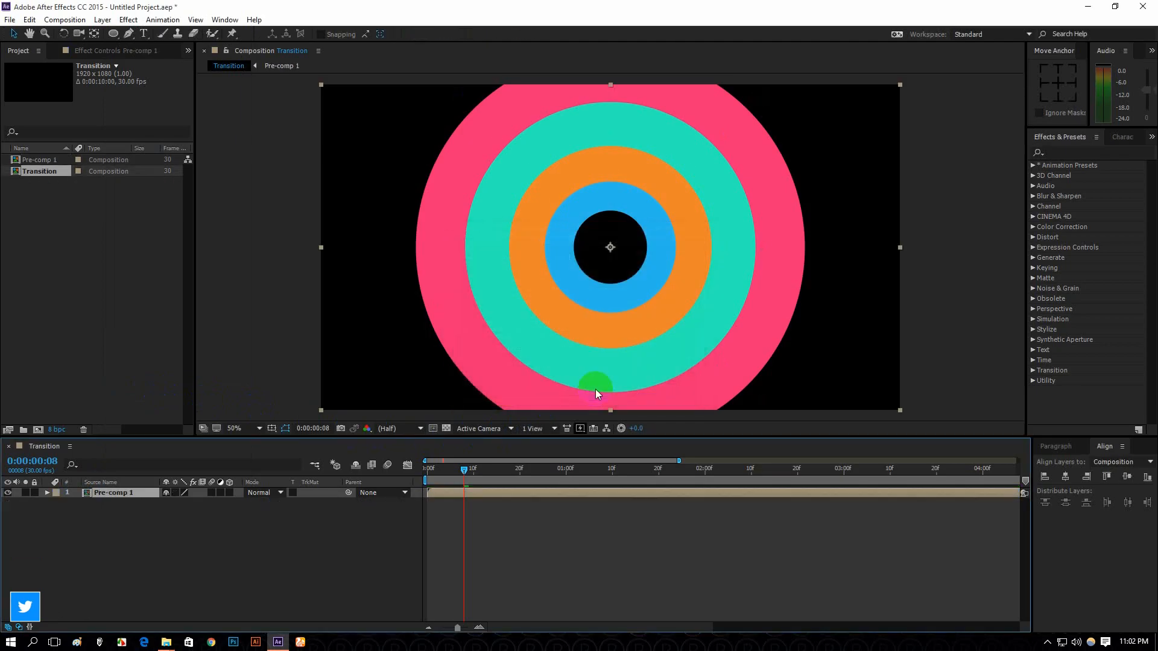
pyautogui.moveTo(464, 466); pyautogui.dragTo(427, 467)
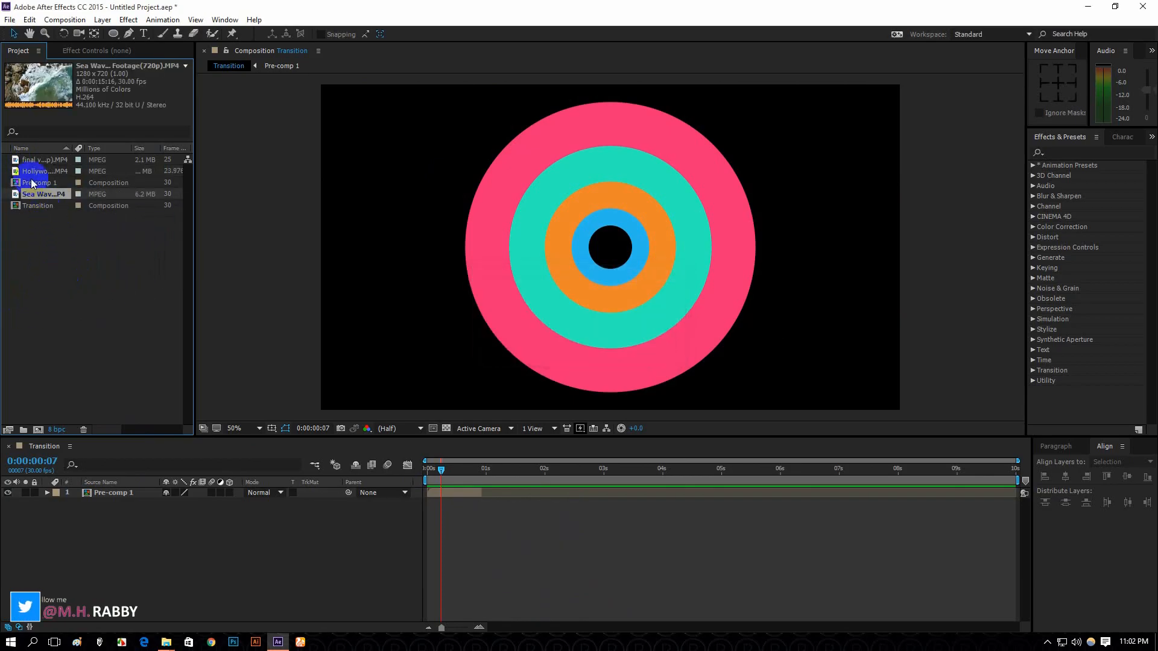
# Step: Place the imported clips beneath Pre-comp 1 and move the ring transition to about 4 seconds
pyautogui.click(45, 171)
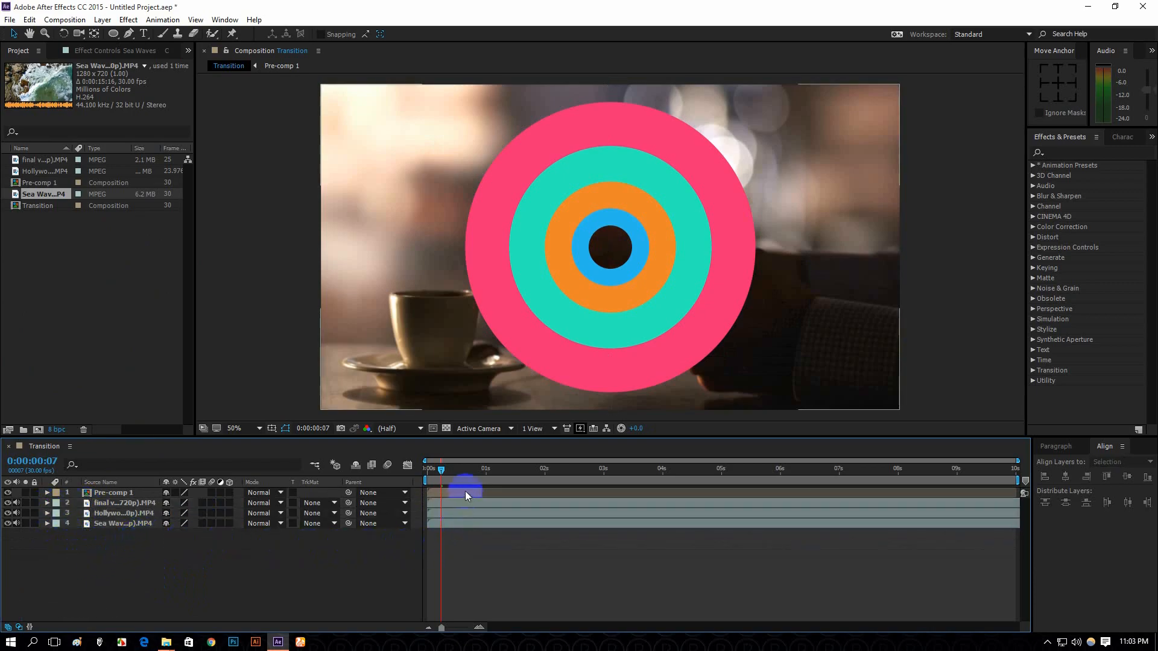
pyautogui.moveTo(440, 470); pyautogui.dragTo(455, 470)
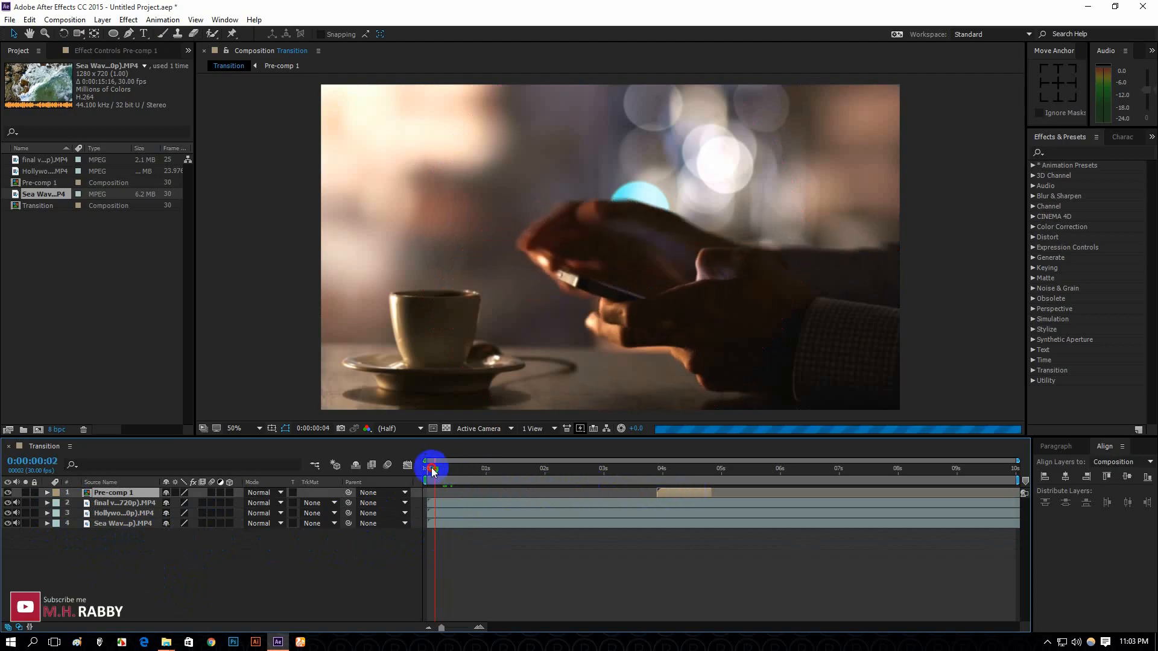
# Step: Sequence the clip layers end to end and scrub to the first cut
pyautogui.click(733, 468)
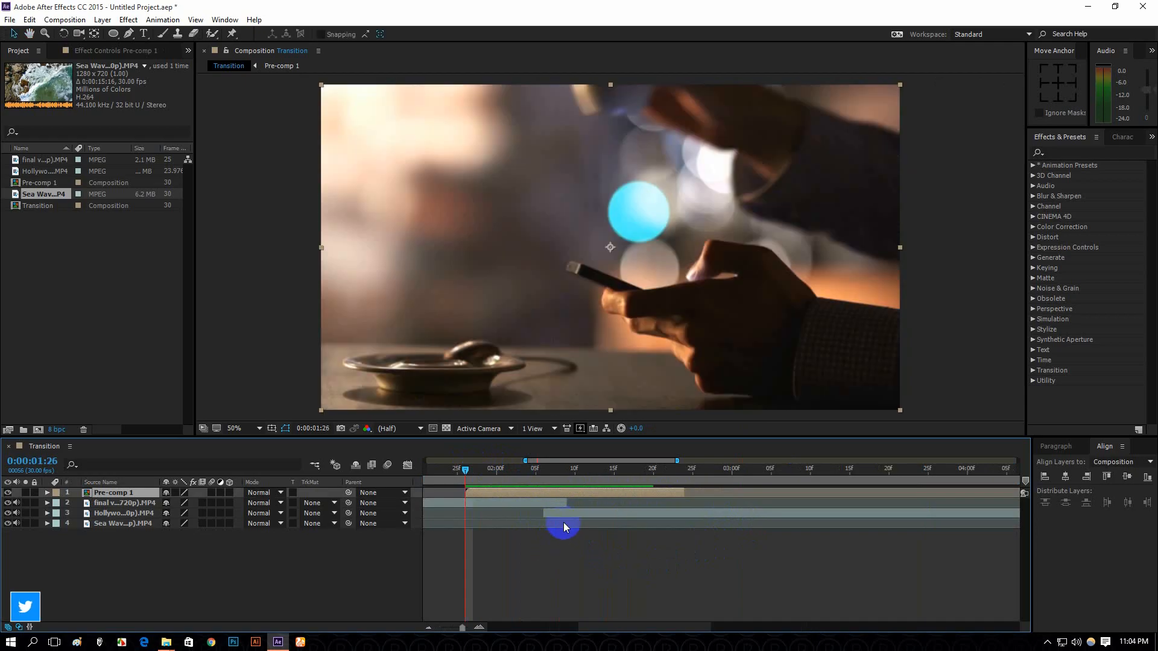
pyautogui.moveTo(563, 527); pyautogui.dragTo(522, 478)
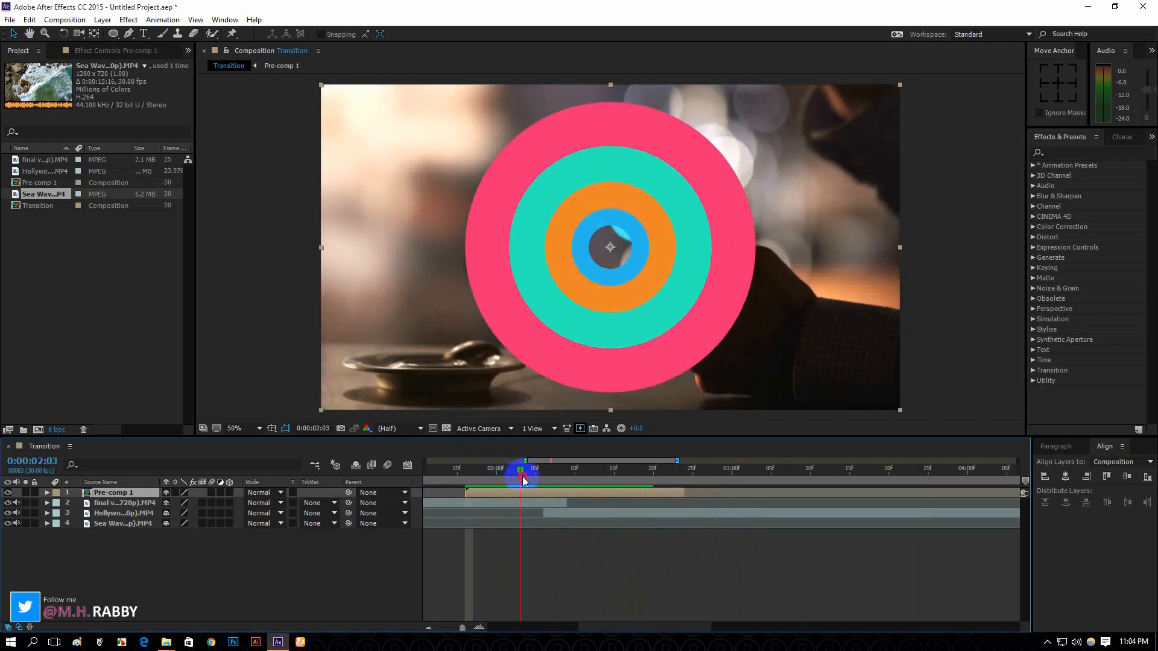
pyautogui.moveTo(525, 480); pyautogui.dragTo(538, 484)
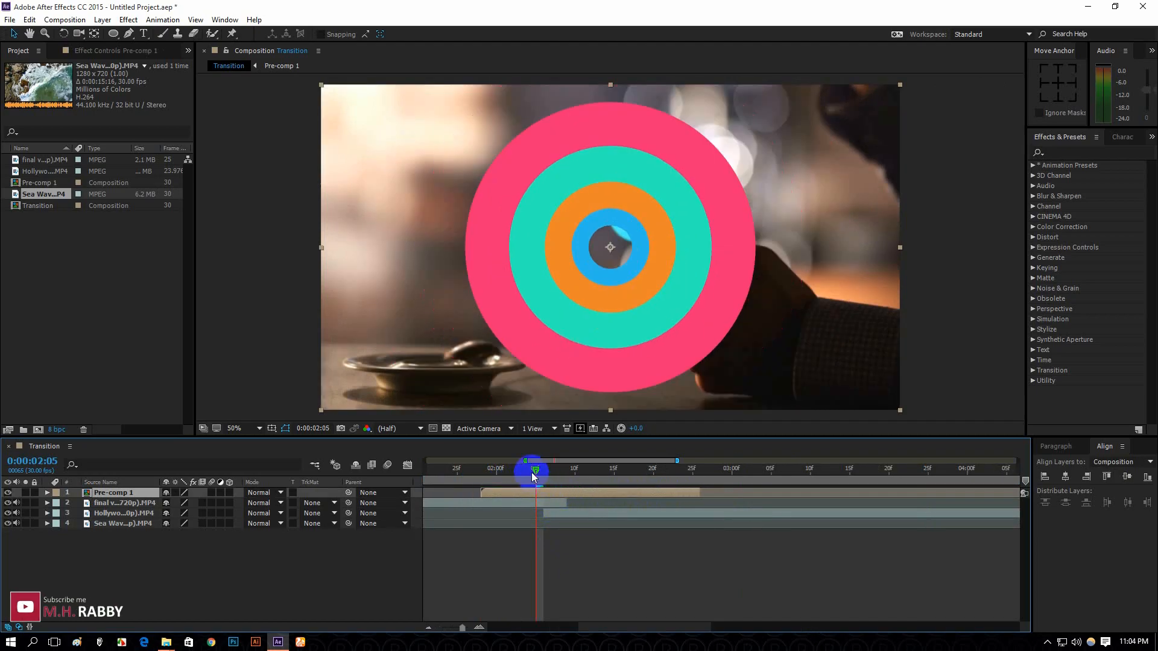
pyautogui.moveTo(533, 477); pyautogui.dragTo(559, 477)
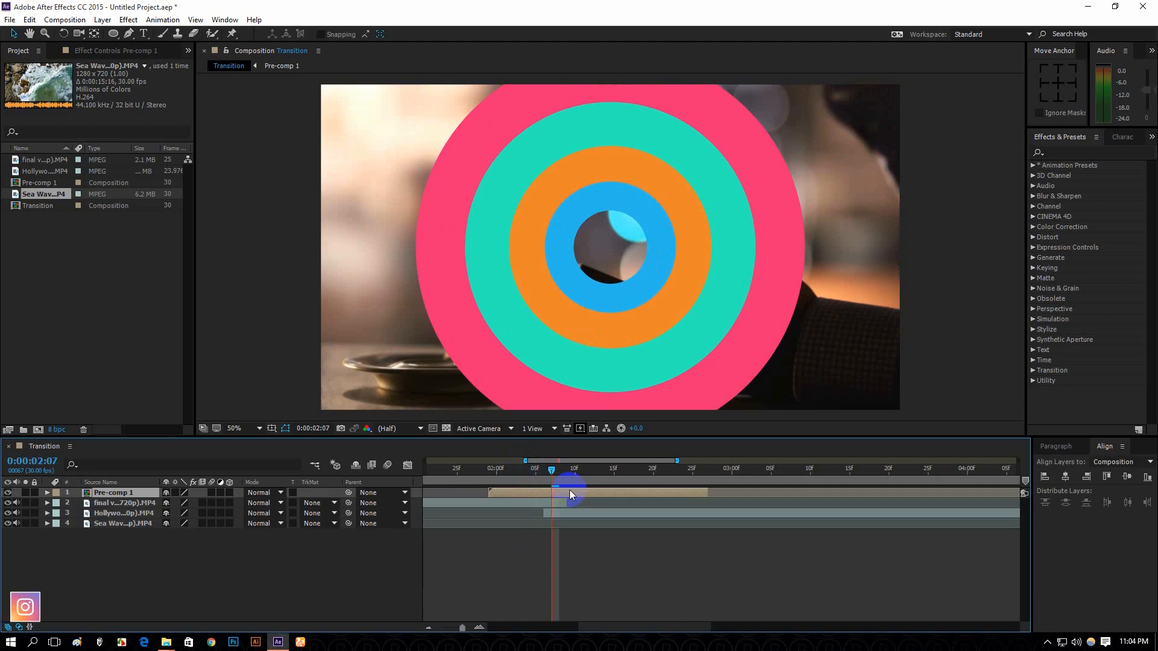
# Step: Align Pre-comp 1 with the first cut and preview the rings revealing the Hollywood clip
pyautogui.moveTo(550, 470); pyautogui.dragTo(473, 471)
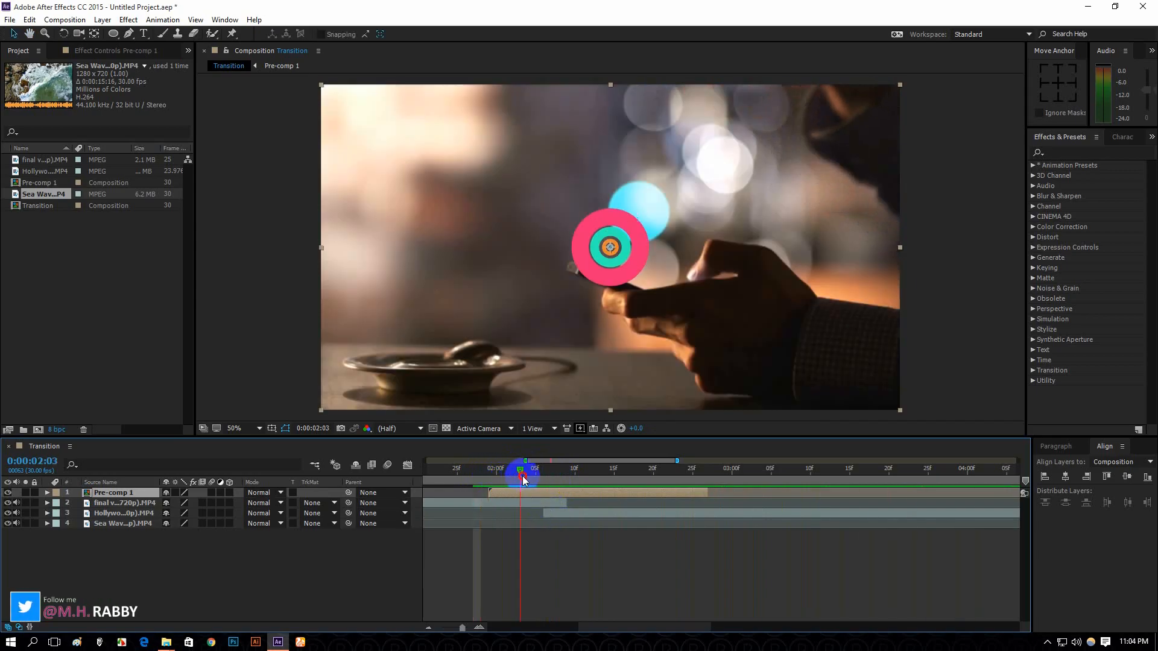
pyautogui.moveTo(522, 475); pyautogui.dragTo(575, 486)
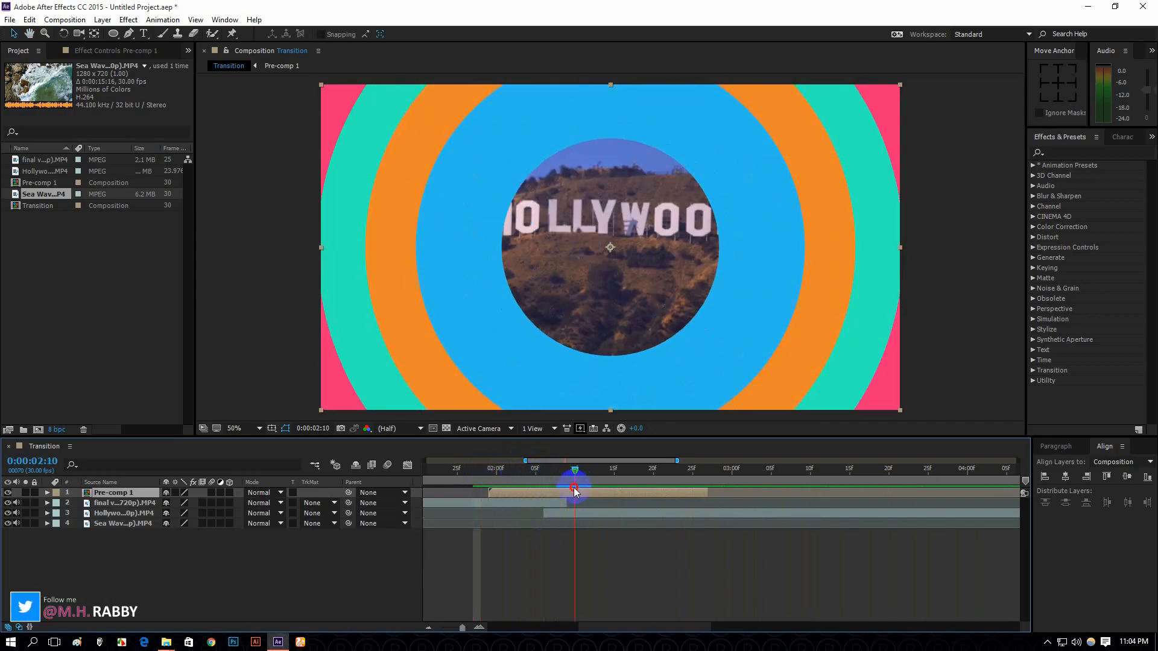
pyautogui.moveTo(575, 490); pyautogui.dragTo(560, 490)
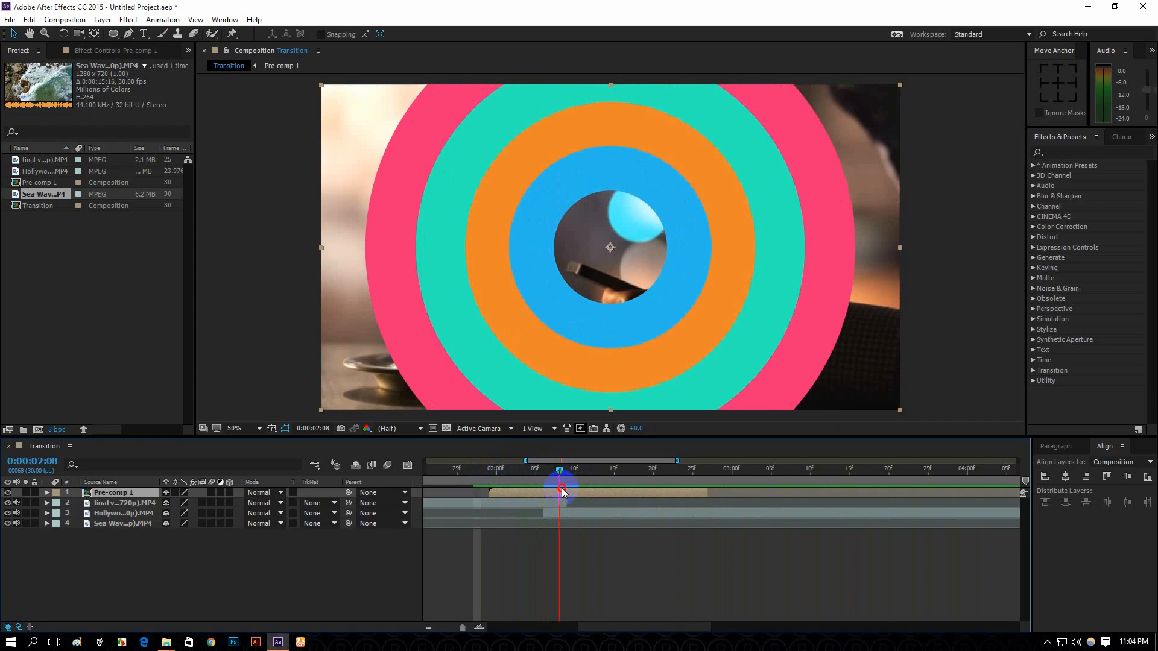
pyautogui.moveTo(559, 468); pyautogui.dragTo(502, 468)
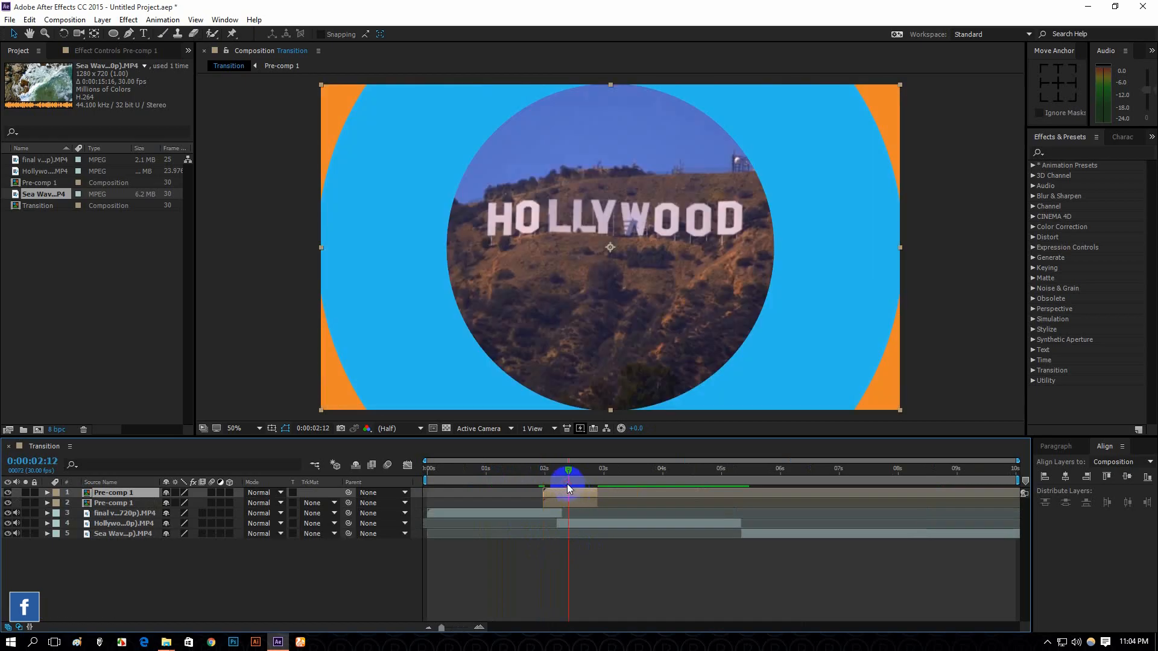
# Step: Inspect the ring pre-comp, then scrub the Transition comp to where Sea Waves appears
pyautogui.doubleClick(113, 493)
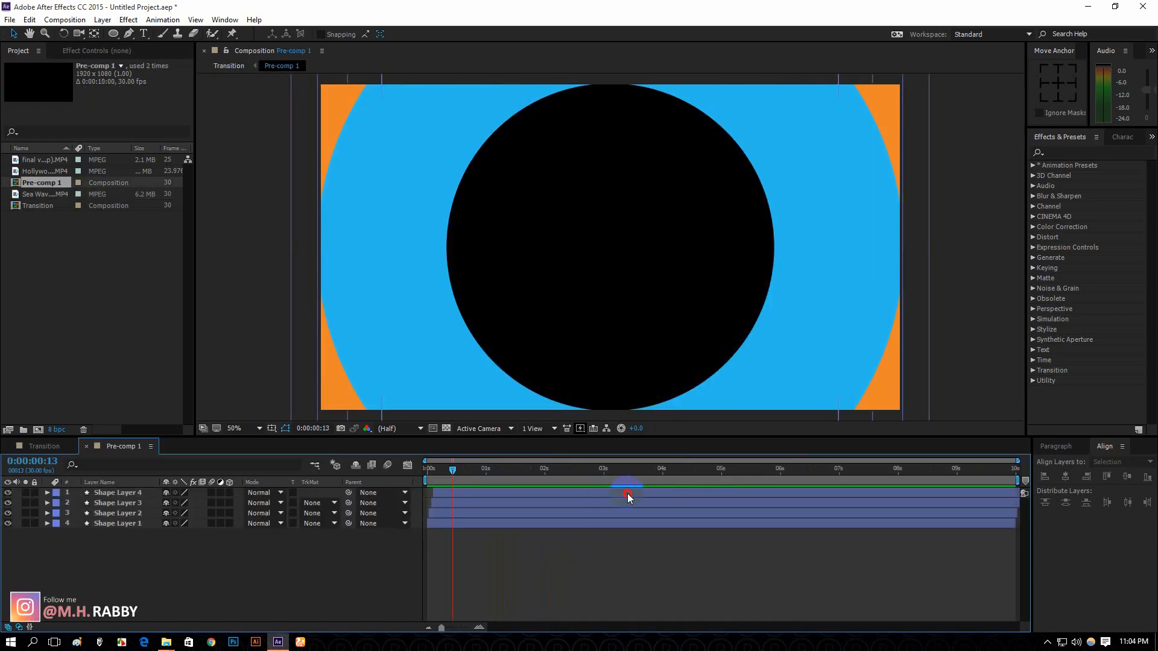
pyautogui.click(44, 446)
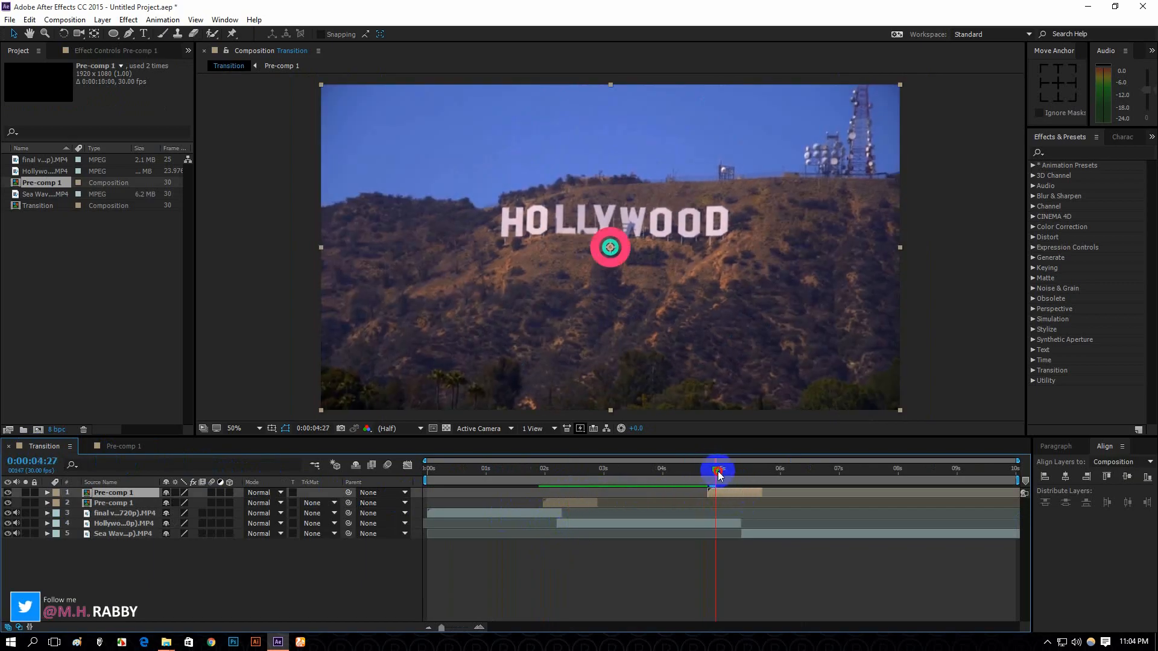
pyautogui.moveTo(717, 470); pyautogui.dragTo(730, 470)
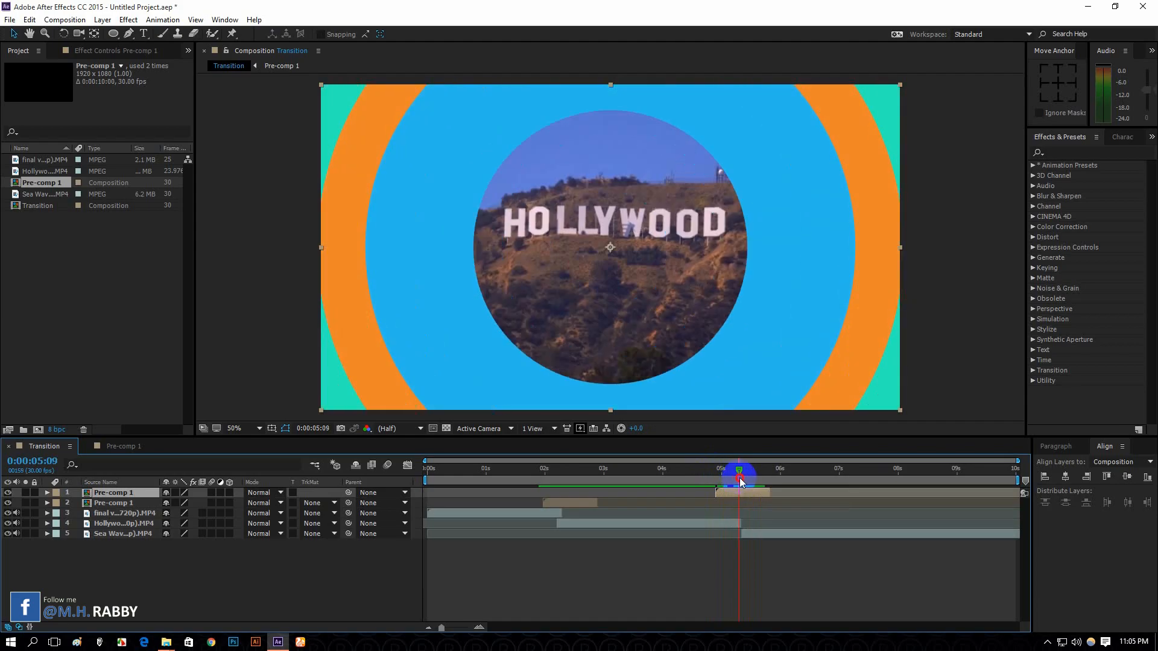
pyautogui.click(741, 476)
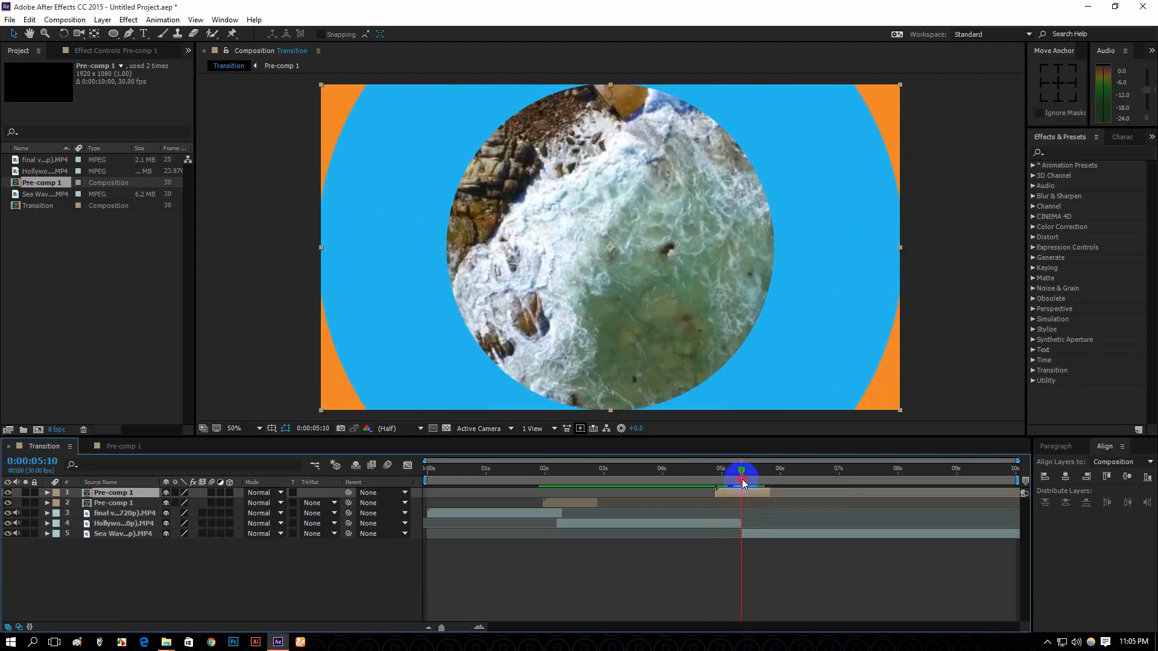